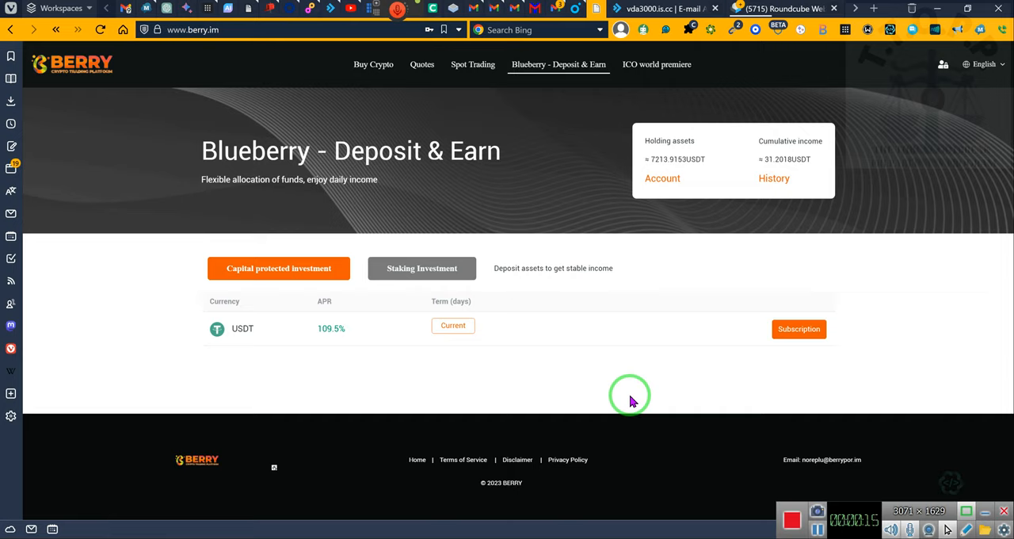
pyautogui.moveTo(609, 305)
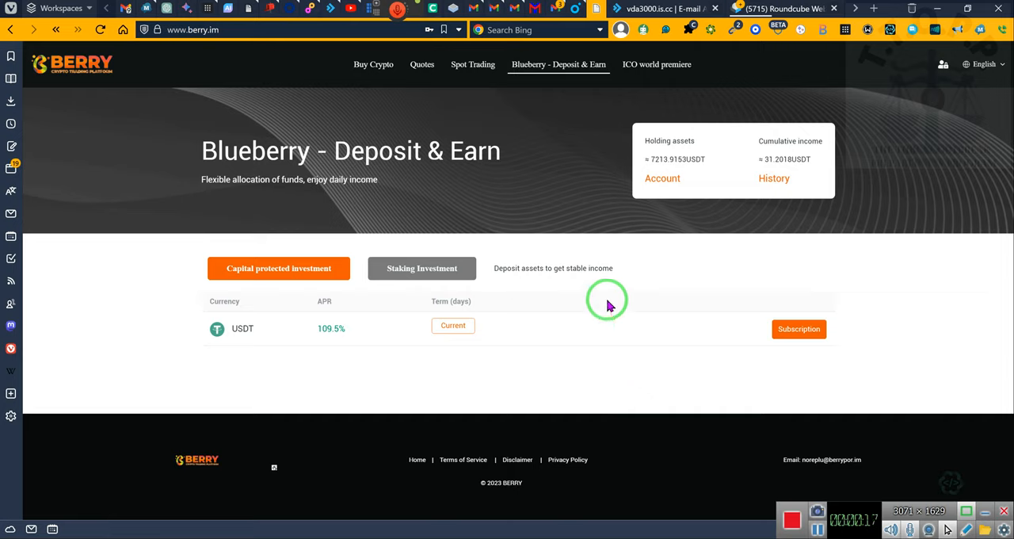
pyautogui.moveTo(587, 229)
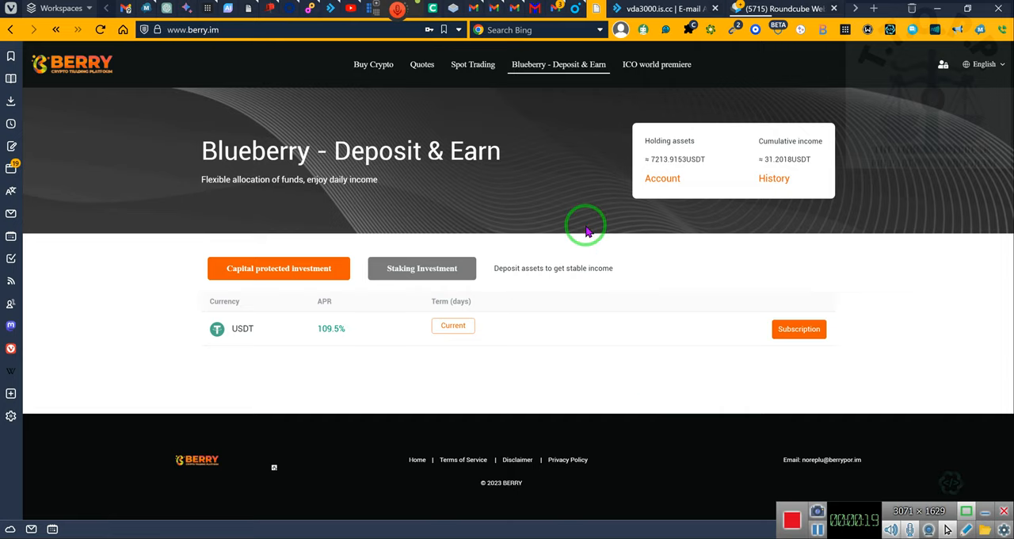
pyautogui.moveTo(641, 162)
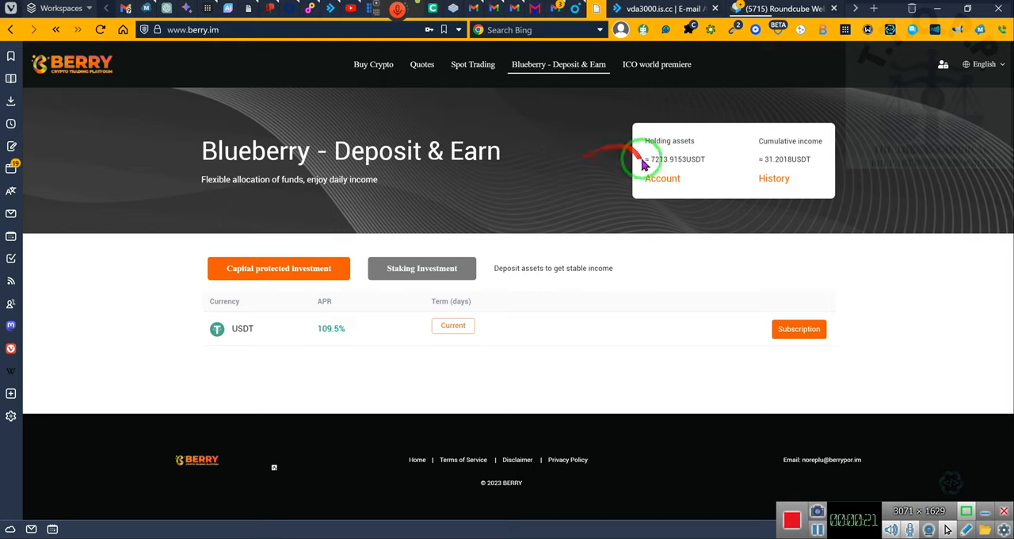
pyautogui.moveTo(646, 163)
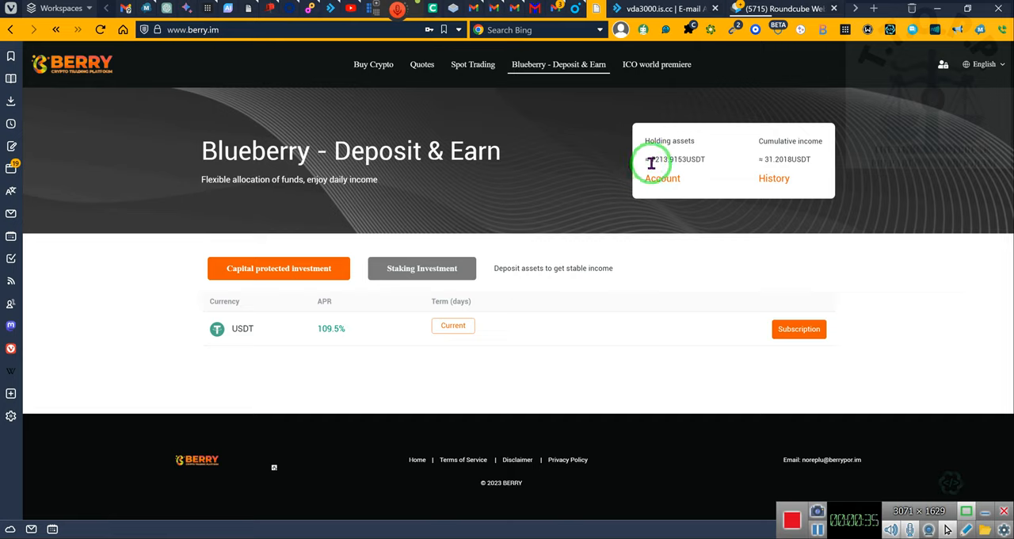
pyautogui.moveTo(479, 317)
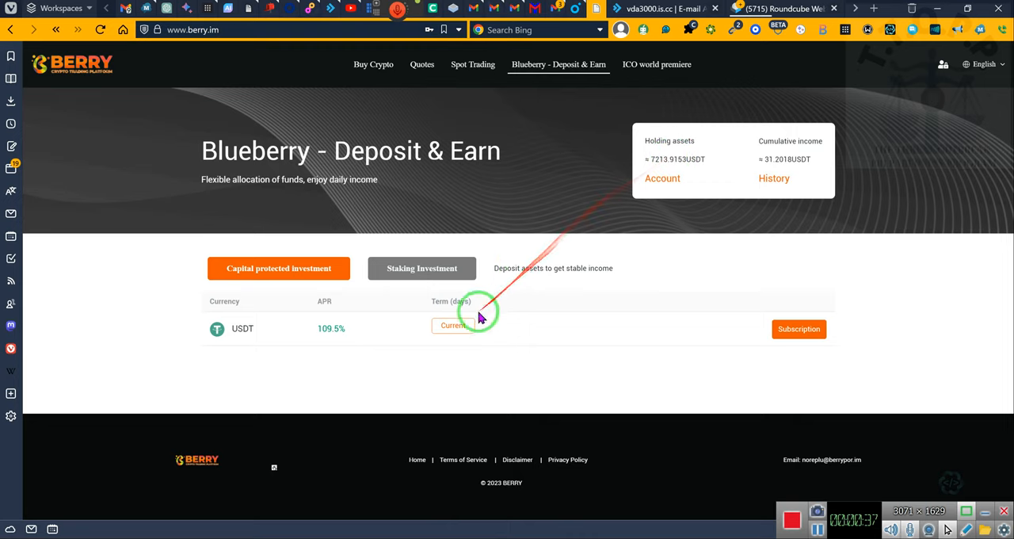
pyautogui.moveTo(656, 161)
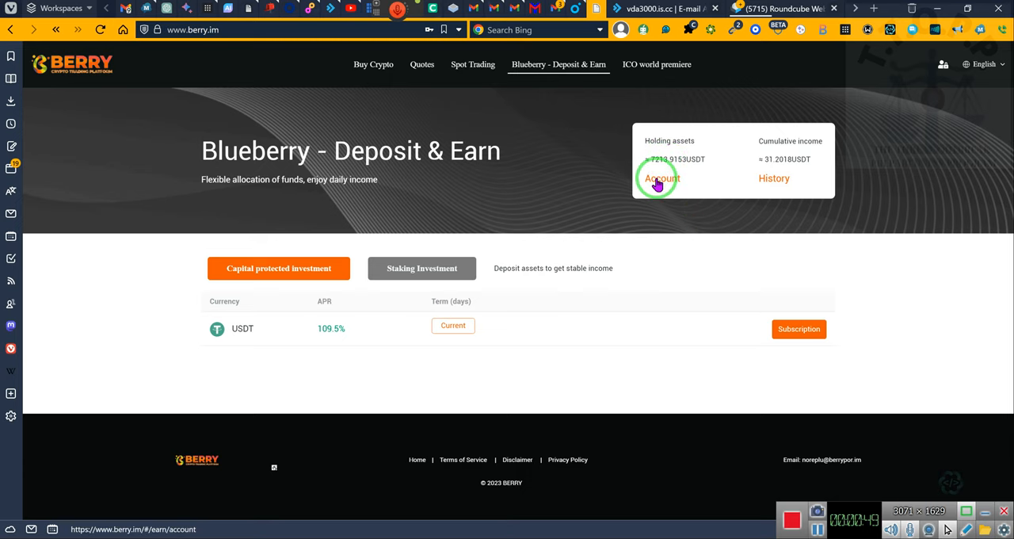
# Open the Blueberry holdings Account page with USDT deposit records, then the profile menu.
pyautogui.click(662, 177)
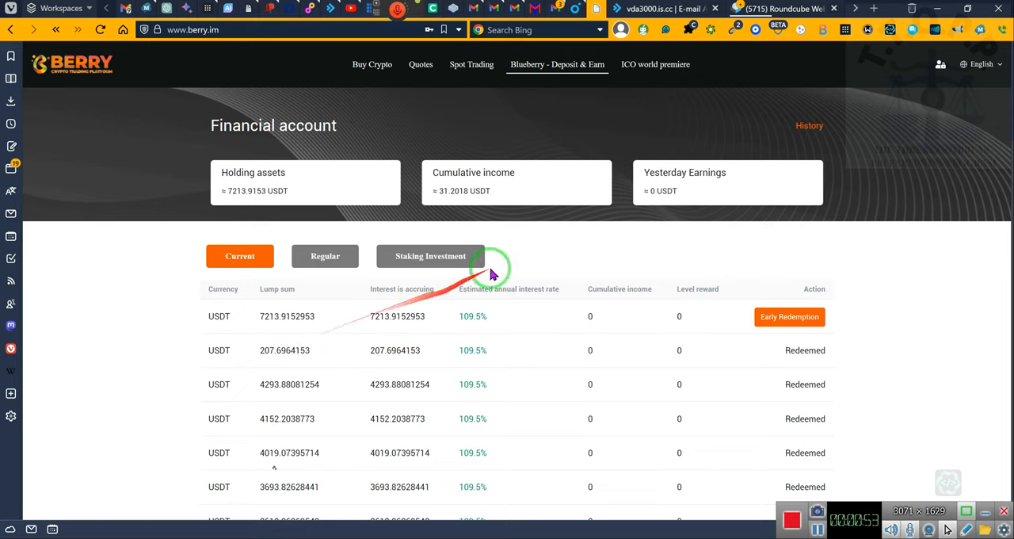
pyautogui.click(939, 63)
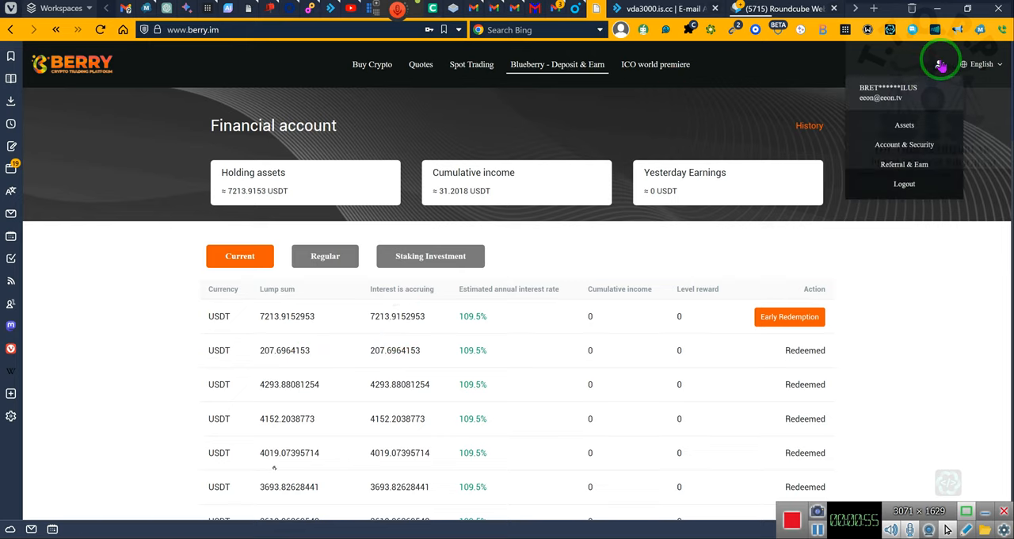
# Review the My Assets table showing USDT 1.0025 and QTP 2990.7893 and select the USDT account name.
pyautogui.click(903, 126)
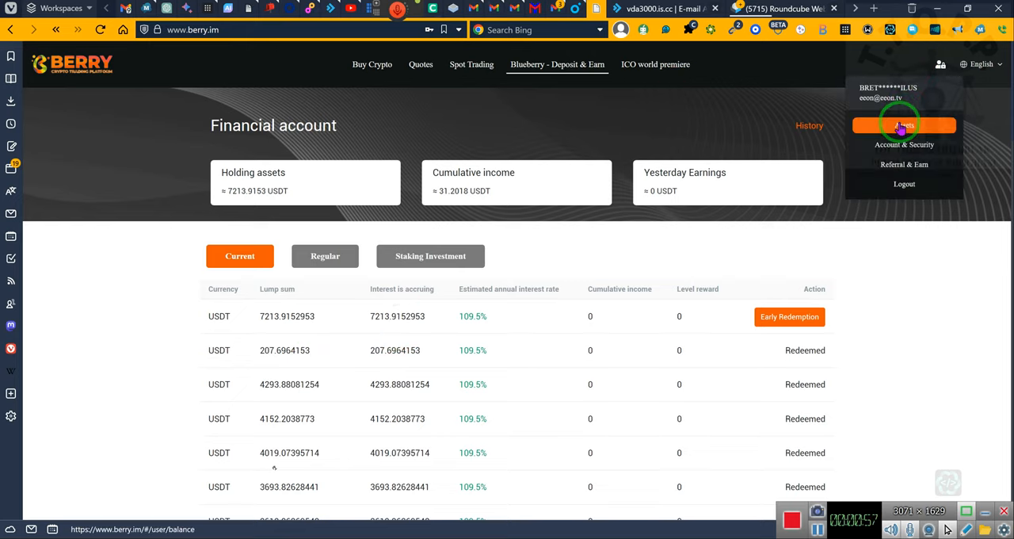
pyautogui.click(903, 125)
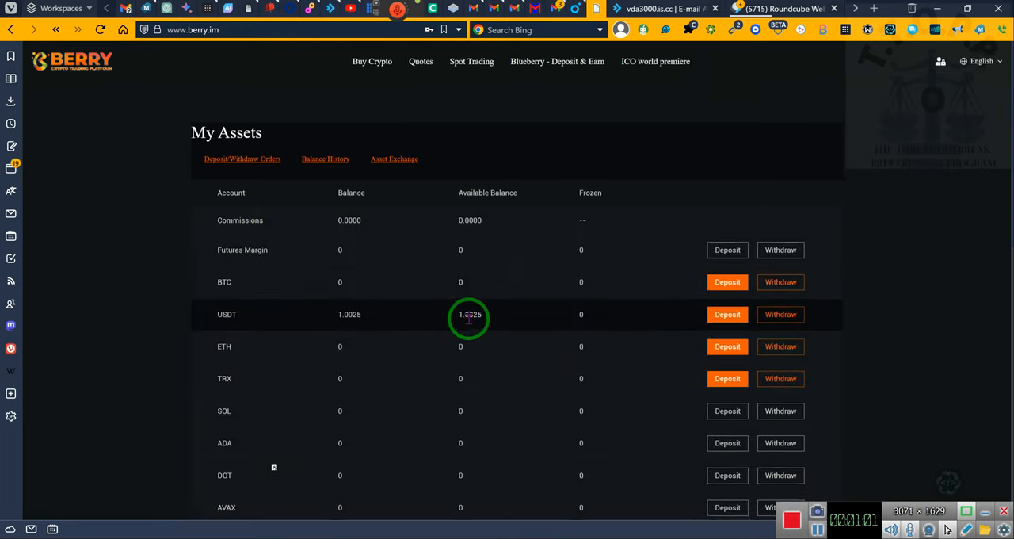
pyautogui.scroll(-3)
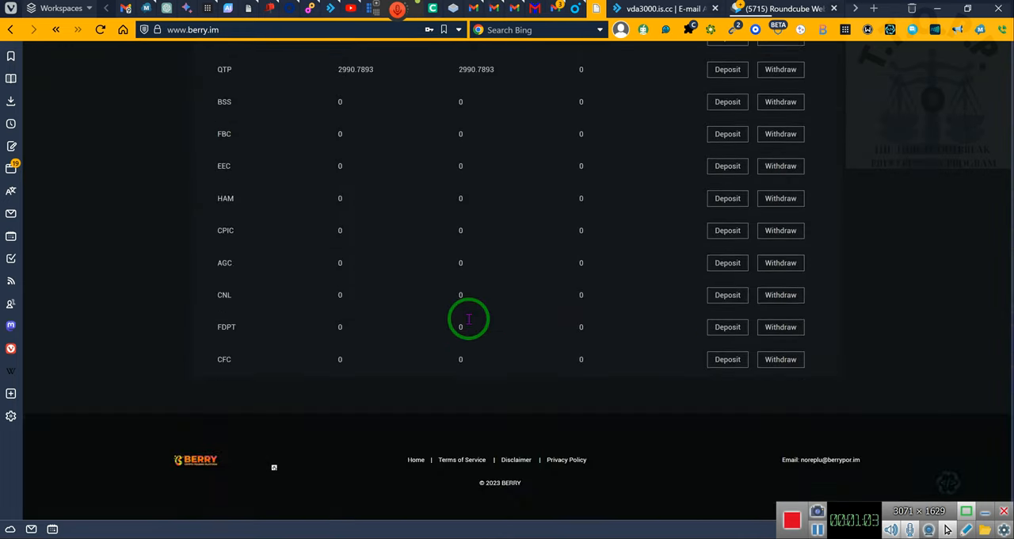
pyautogui.scroll(3)
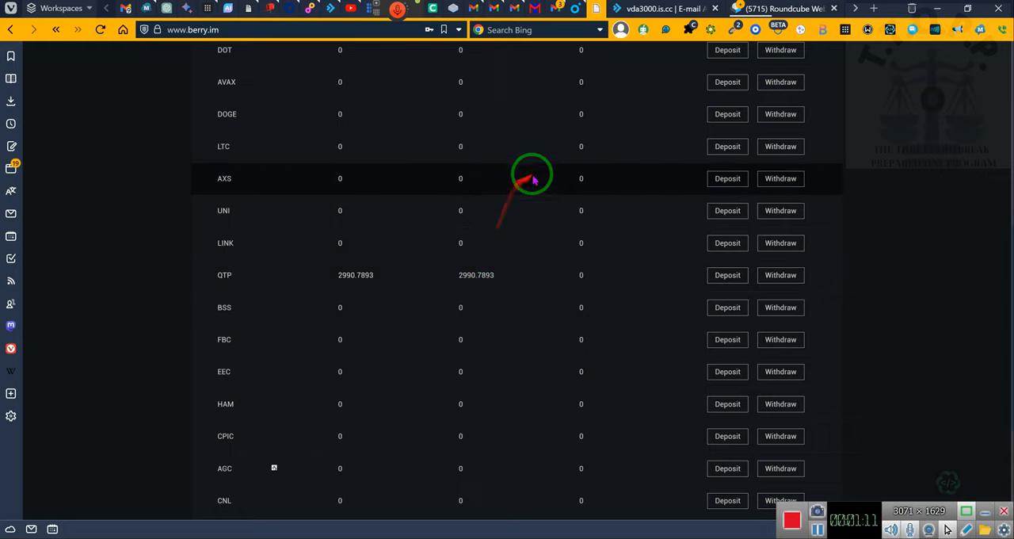
pyautogui.moveTo(478, 219)
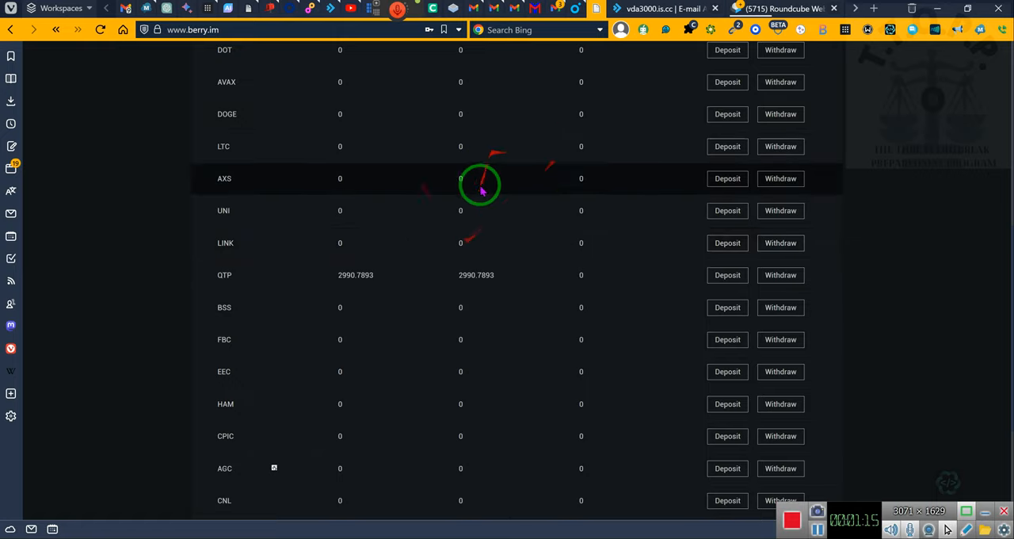
pyautogui.moveTo(580, 146)
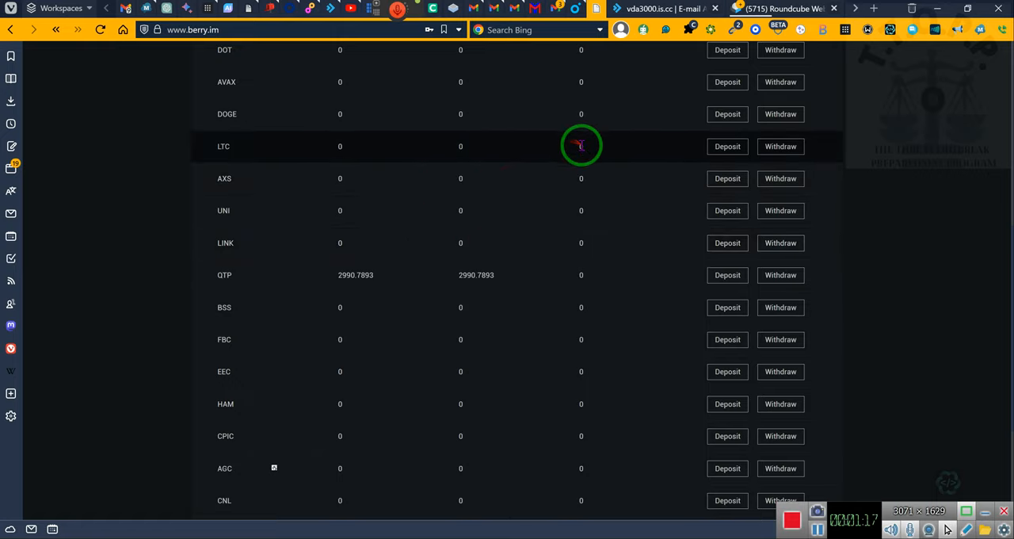
pyautogui.scroll(3)
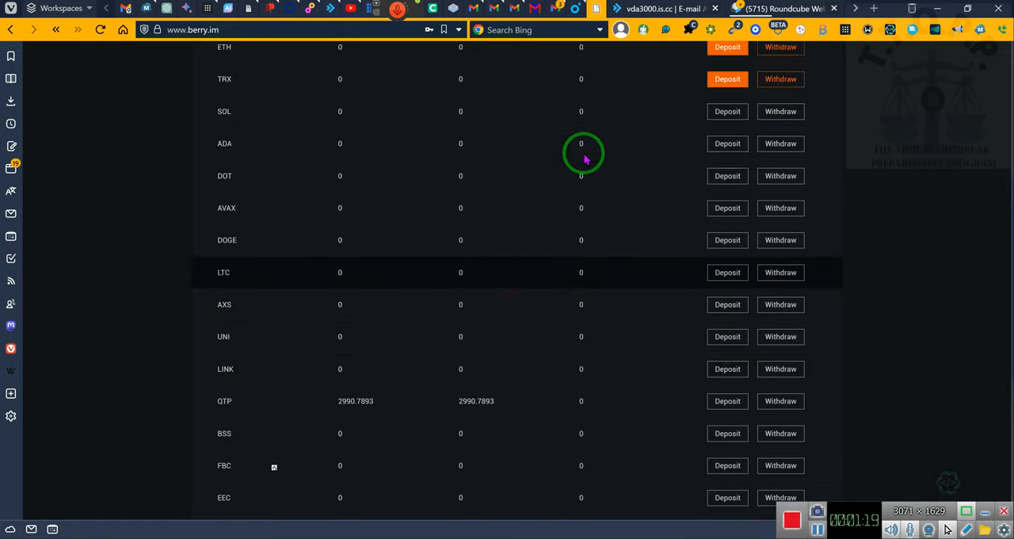
pyautogui.scroll(3)
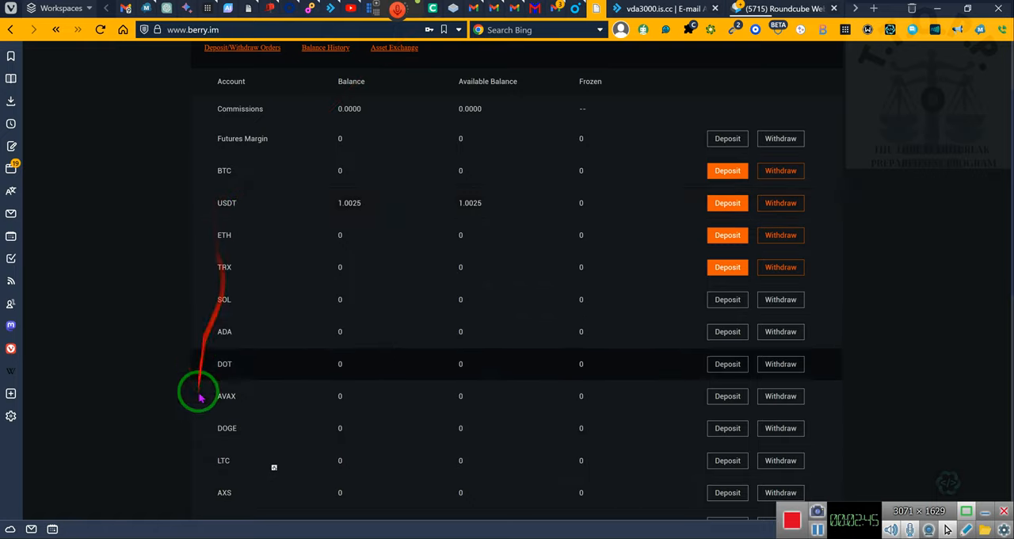
pyautogui.moveTo(244, 203)
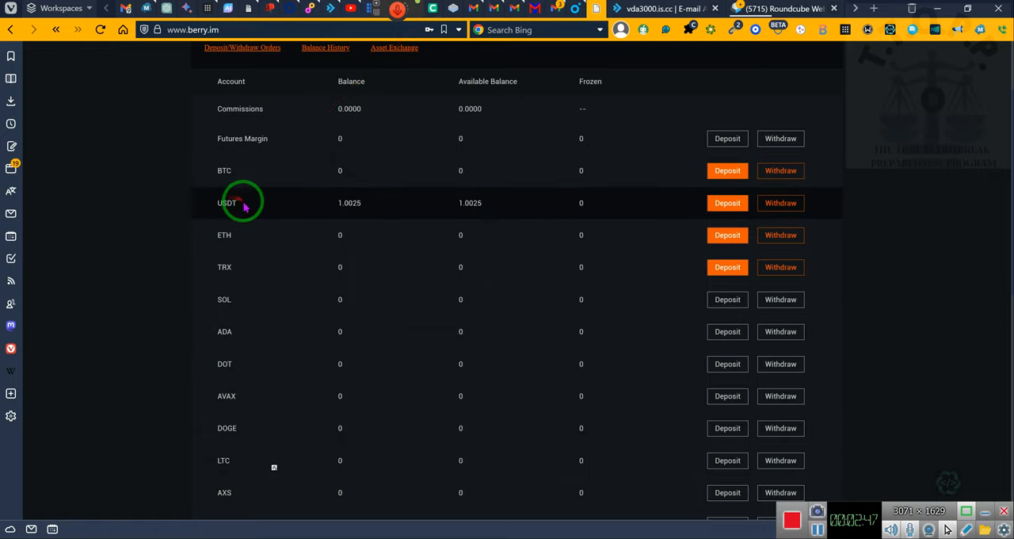
pyautogui.moveTo(219, 203)
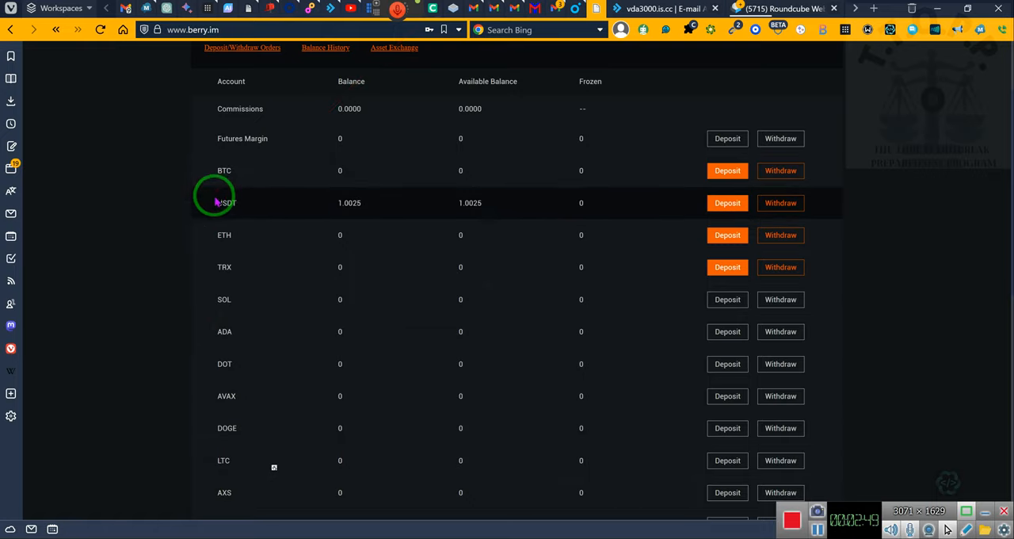
pyautogui.doubleClick(226, 203)
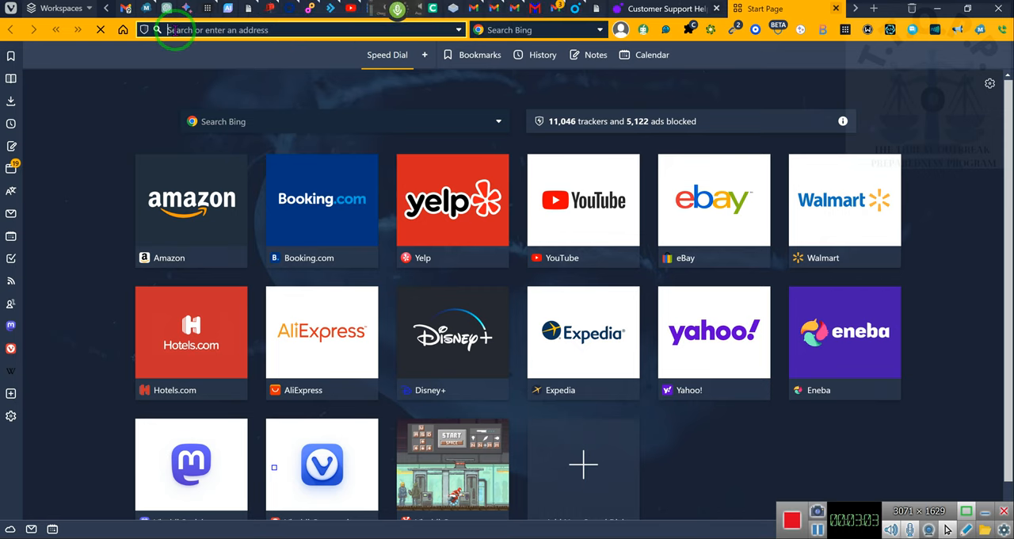
pyautogui.moveTo(266, 62)
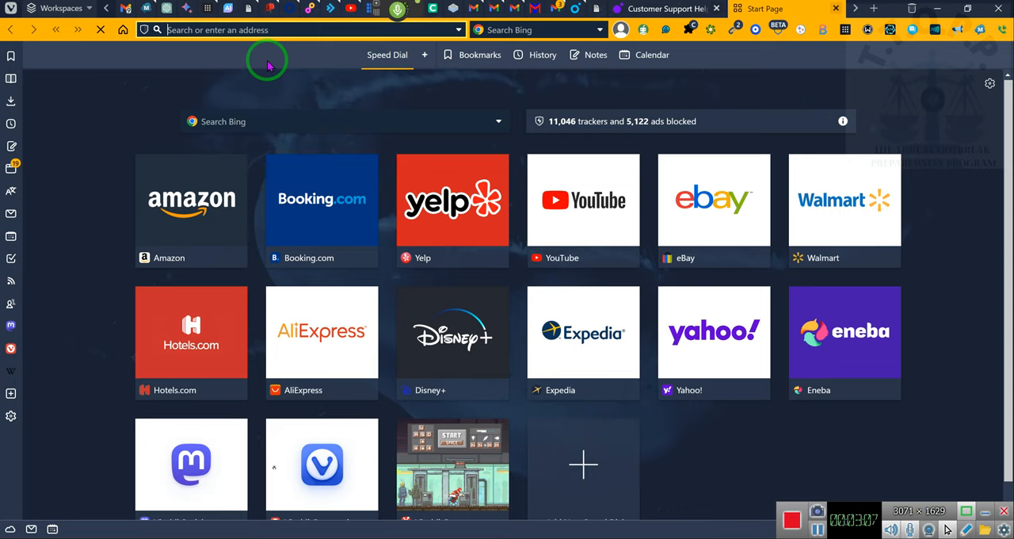
# Search Google for 'how stable is USDT?' from the address bar.
pyautogui.write('how stable is')
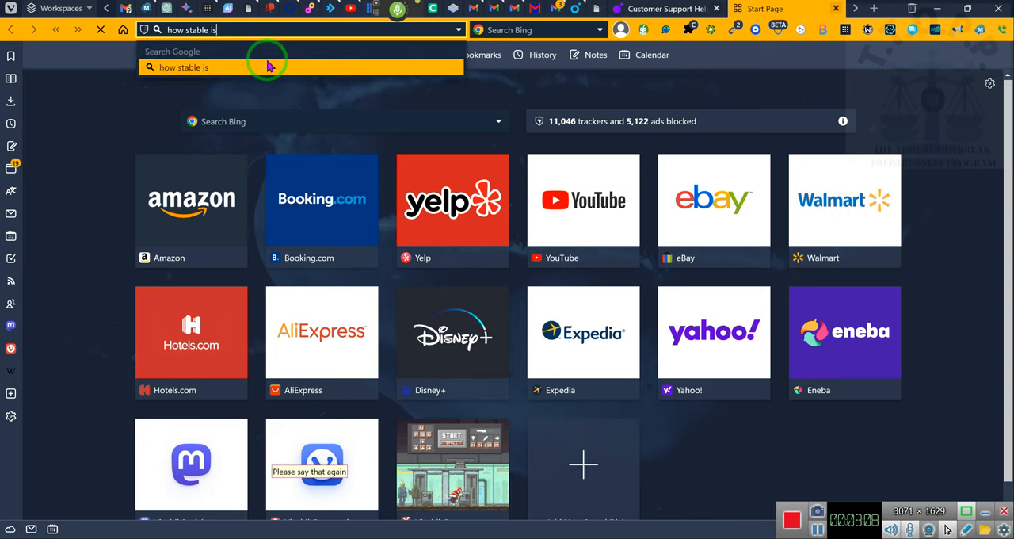
pyautogui.write('USDT')
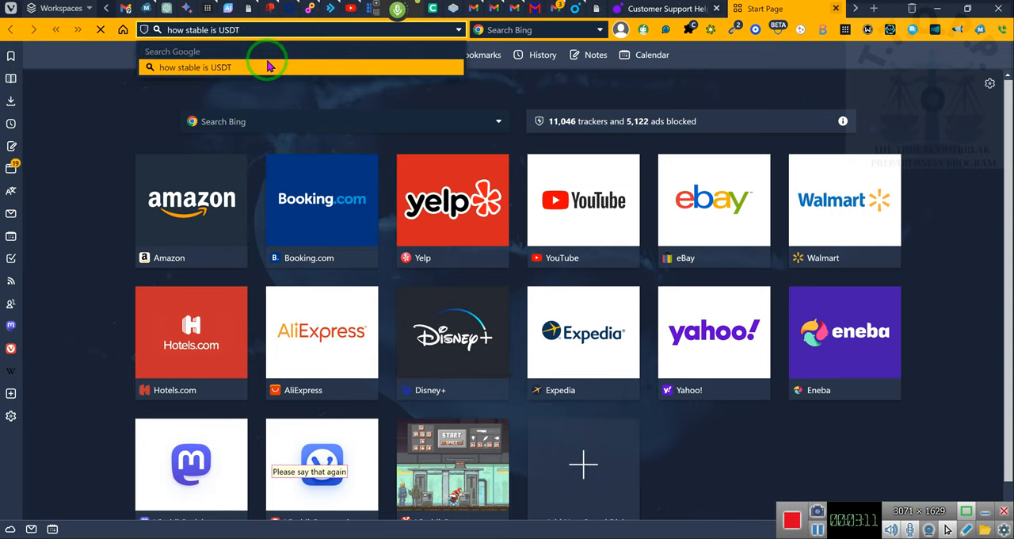
pyautogui.write('?')
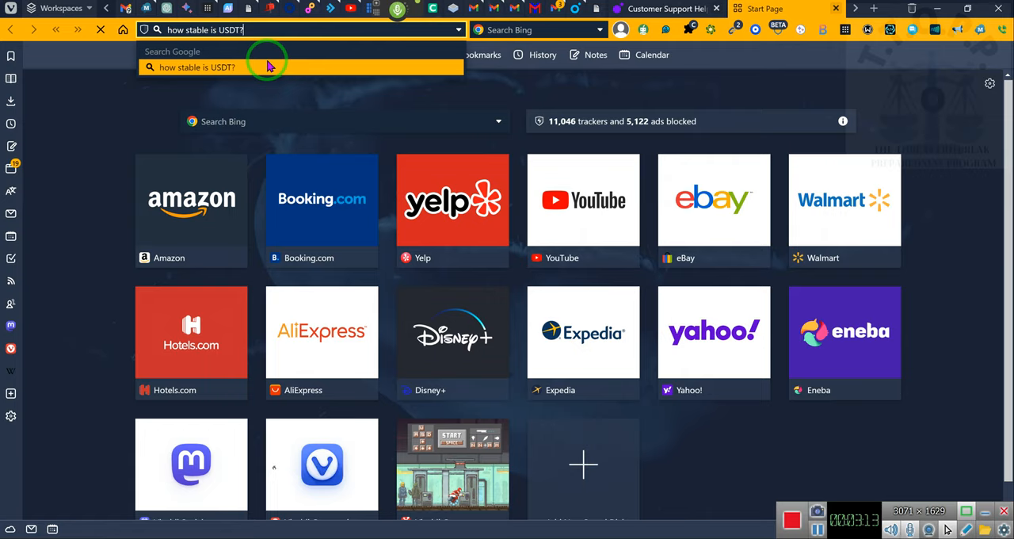
pyautogui.click(197, 67)
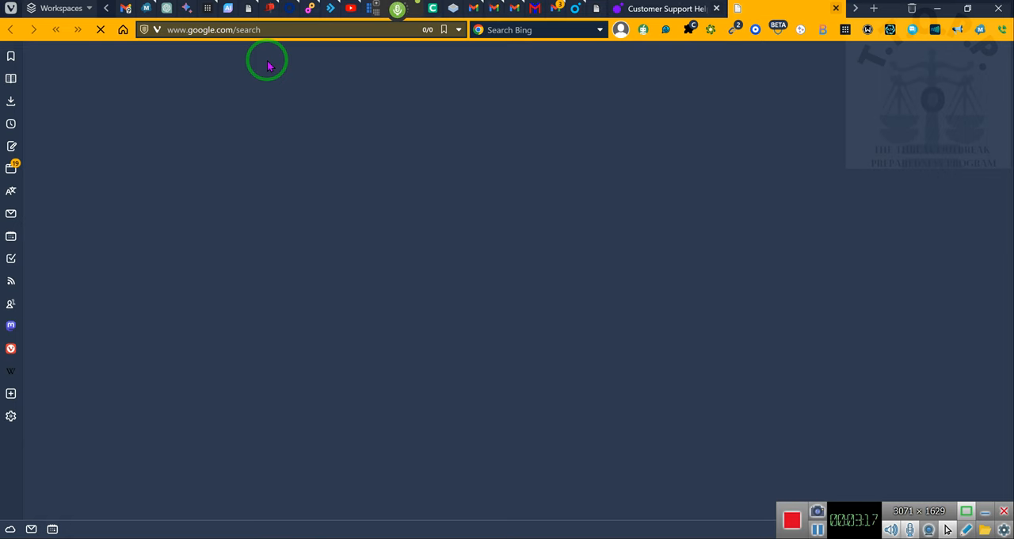
pyautogui.moveTo(411, 45)
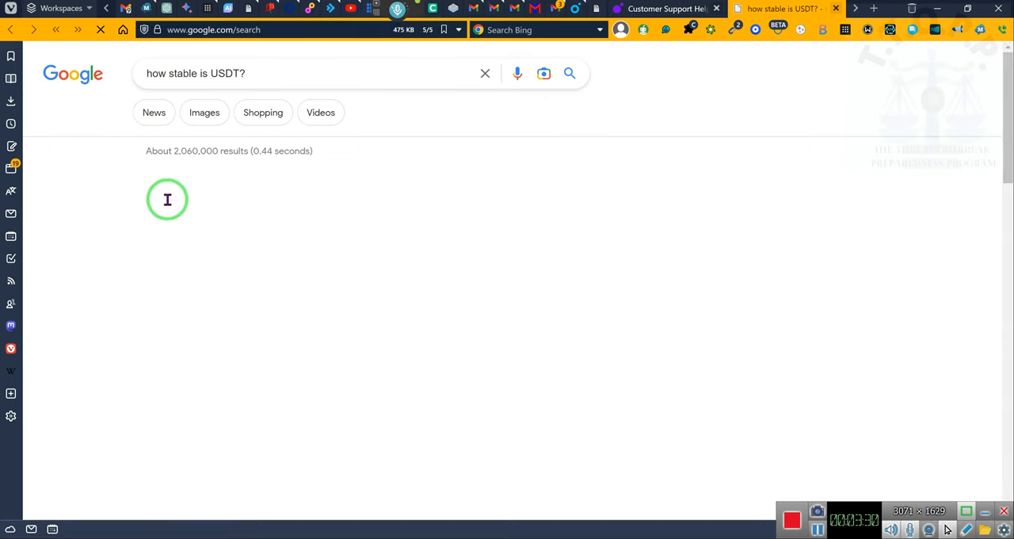
pyautogui.moveTo(273, 182)
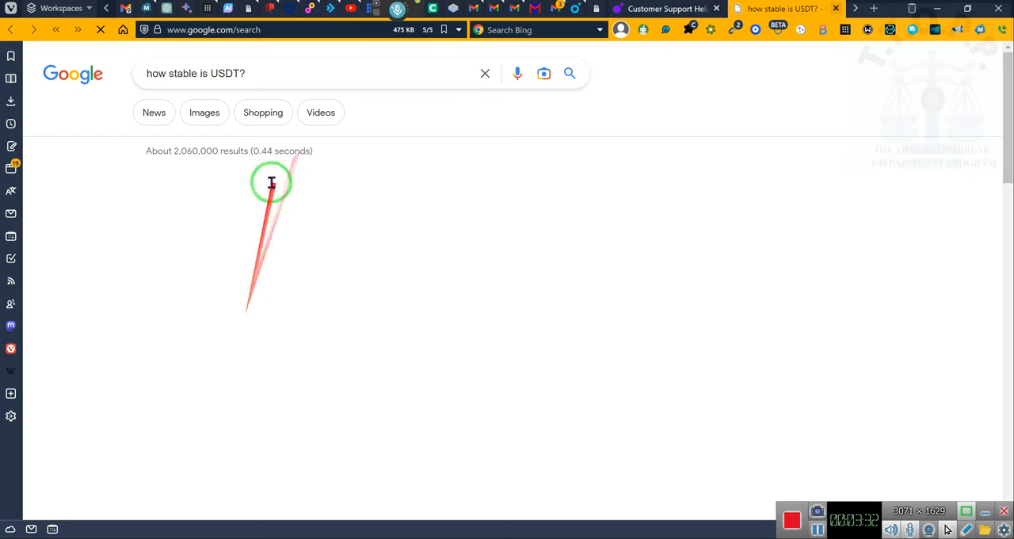
pyautogui.moveTo(628, 475)
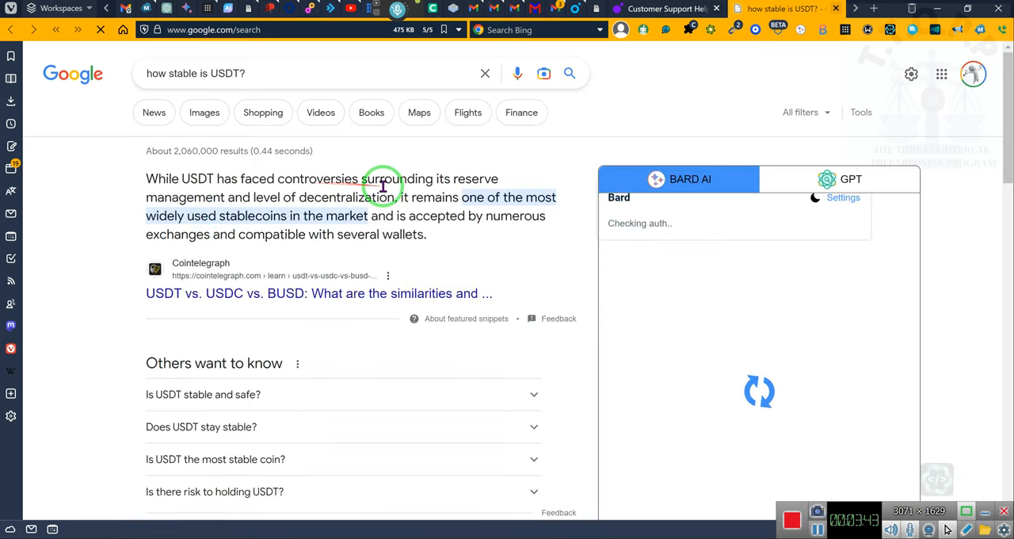
pyautogui.moveTo(231, 203)
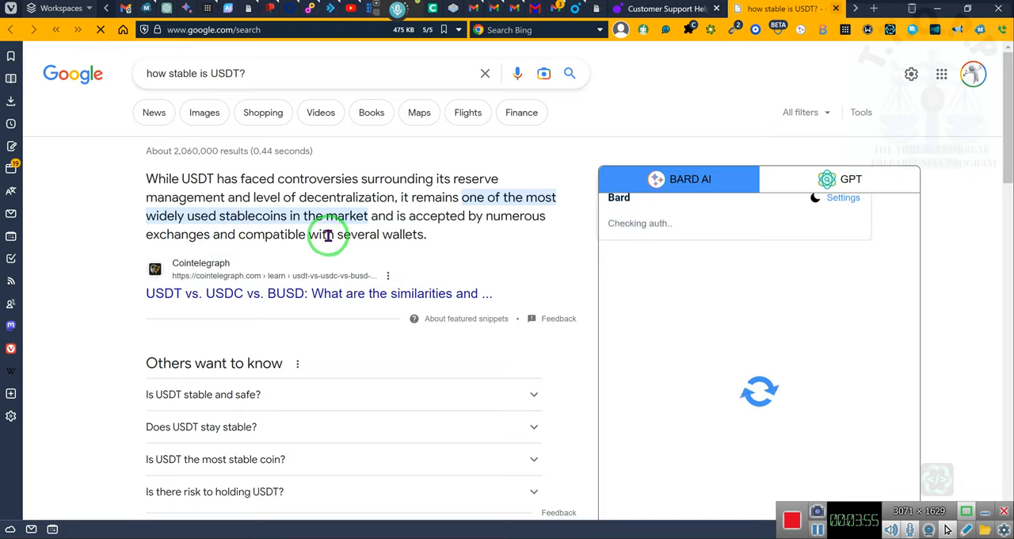
pyautogui.moveTo(421, 235)
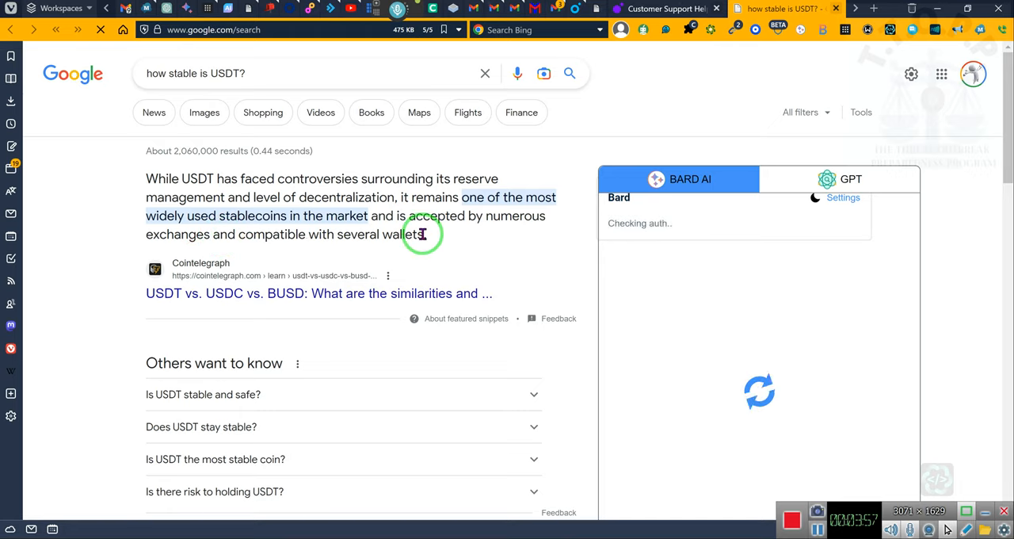
# Scroll through the Forbes, Bloomberg and CoinDesk results on Tether's stability and back toward the top.
pyautogui.scroll(-3)
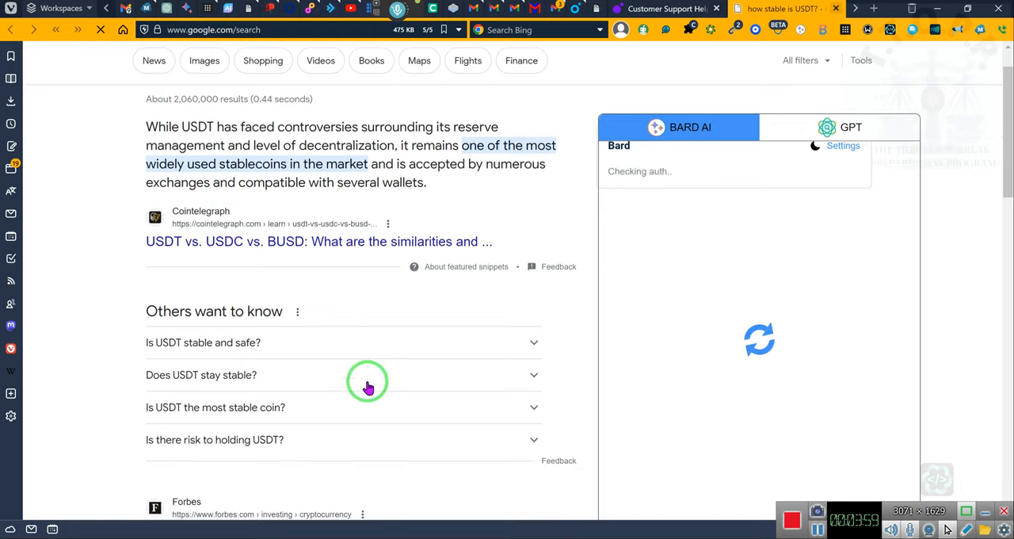
pyautogui.scroll(-3)
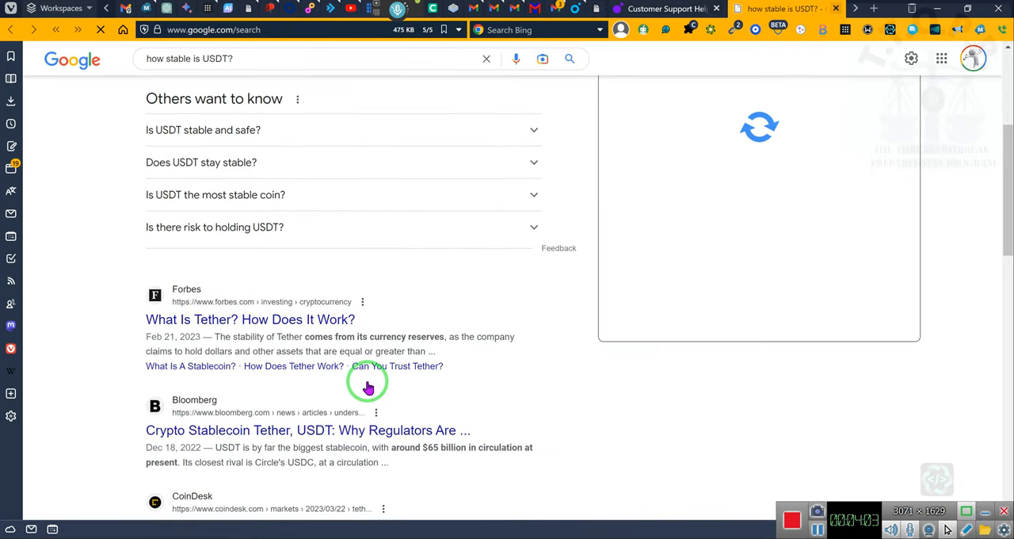
pyautogui.moveTo(372, 431)
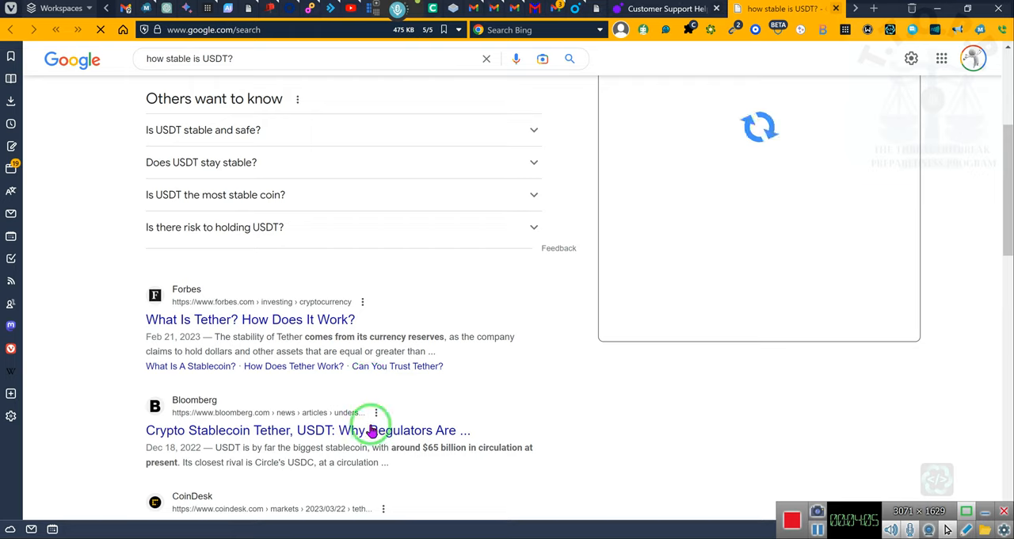
pyautogui.moveTo(515, 450)
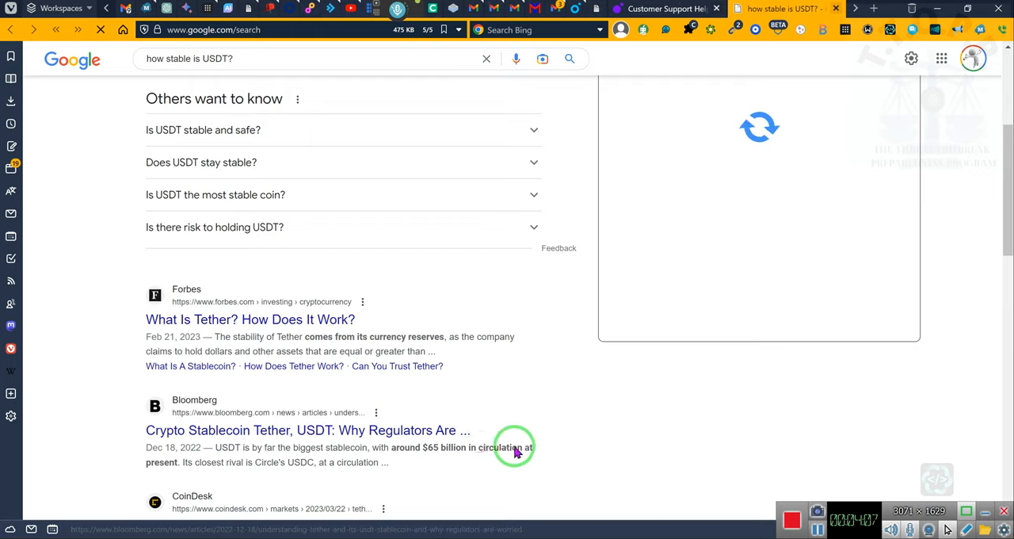
pyautogui.moveTo(412, 483)
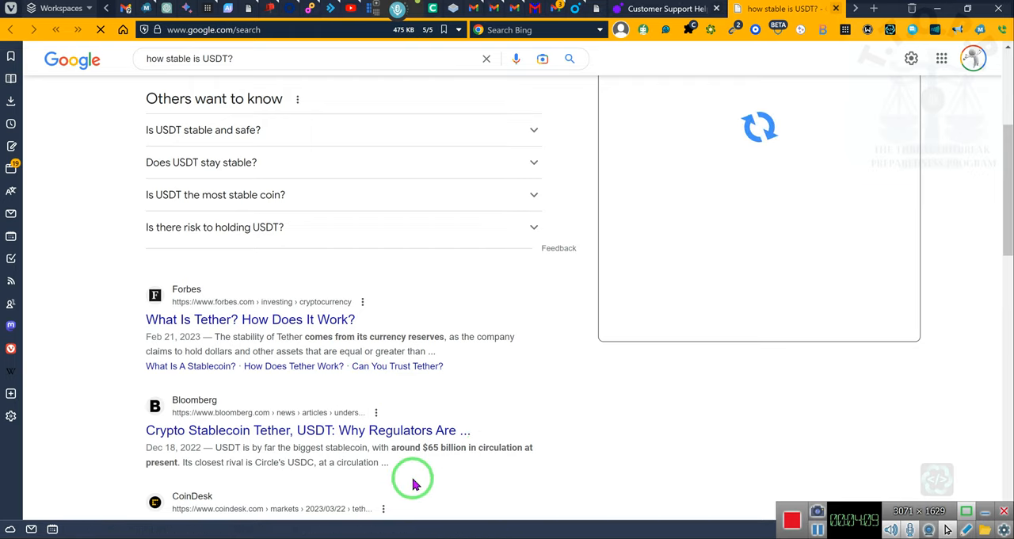
pyautogui.scroll(-3)
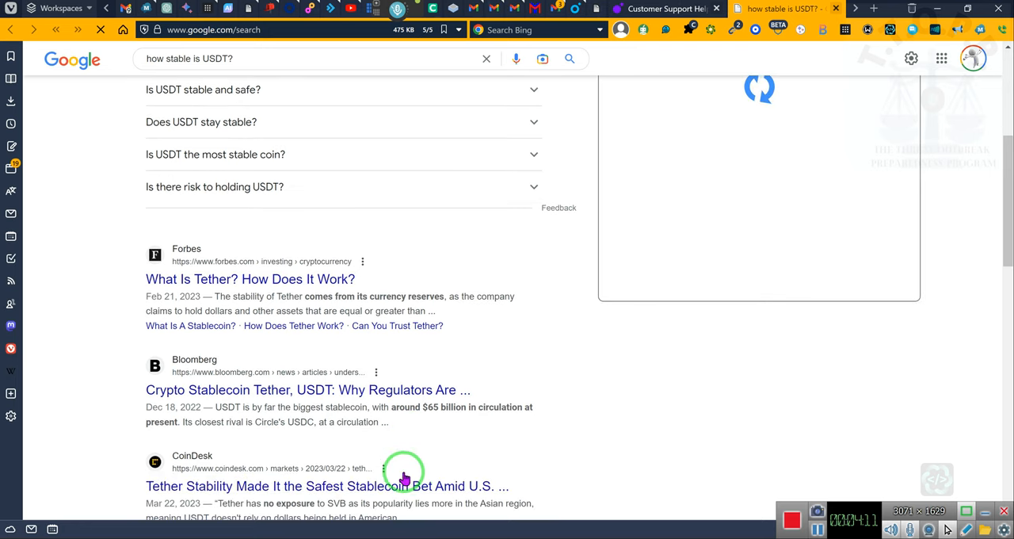
pyautogui.moveTo(363, 404)
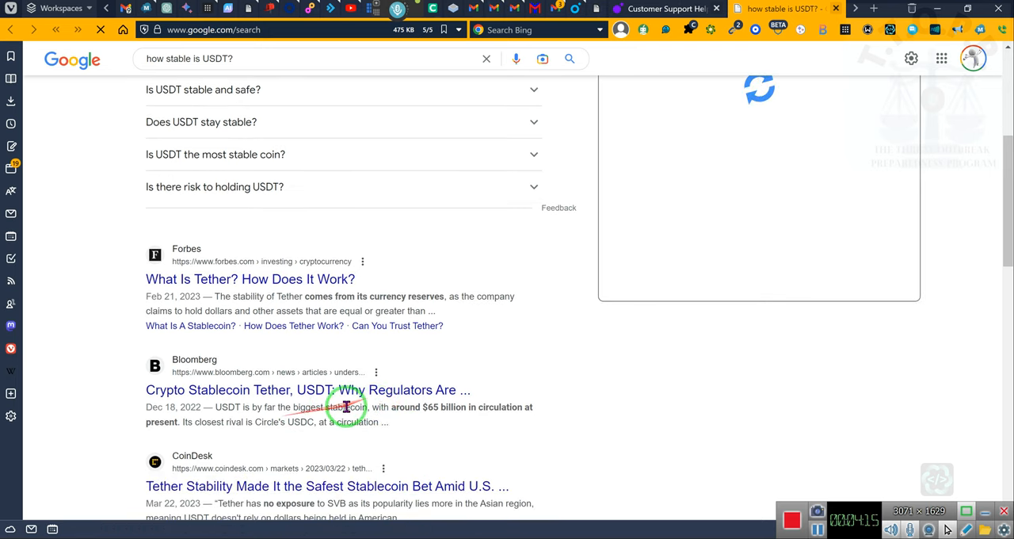
pyautogui.moveTo(222, 421)
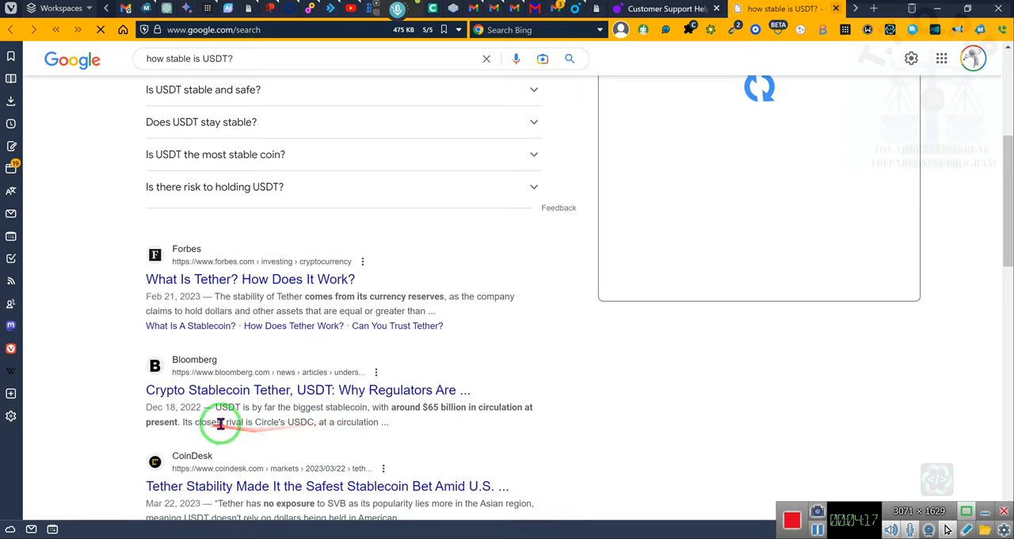
pyautogui.moveTo(271, 421)
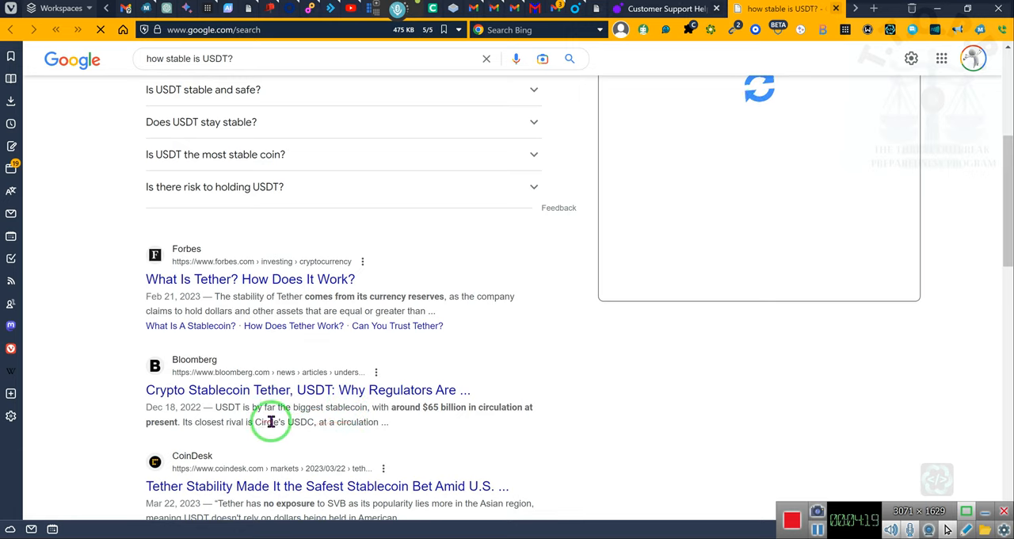
pyautogui.moveTo(372, 420)
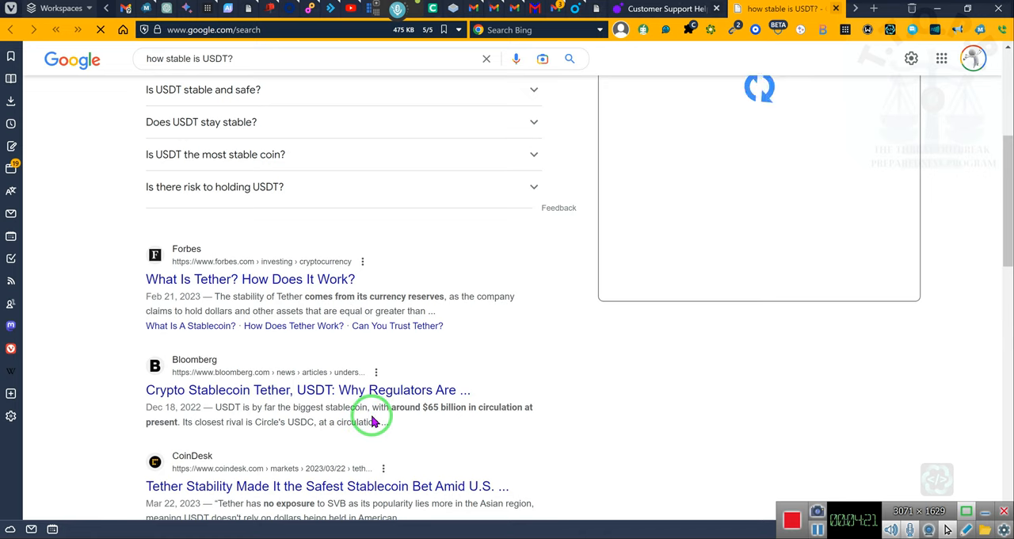
pyautogui.moveTo(424, 418)
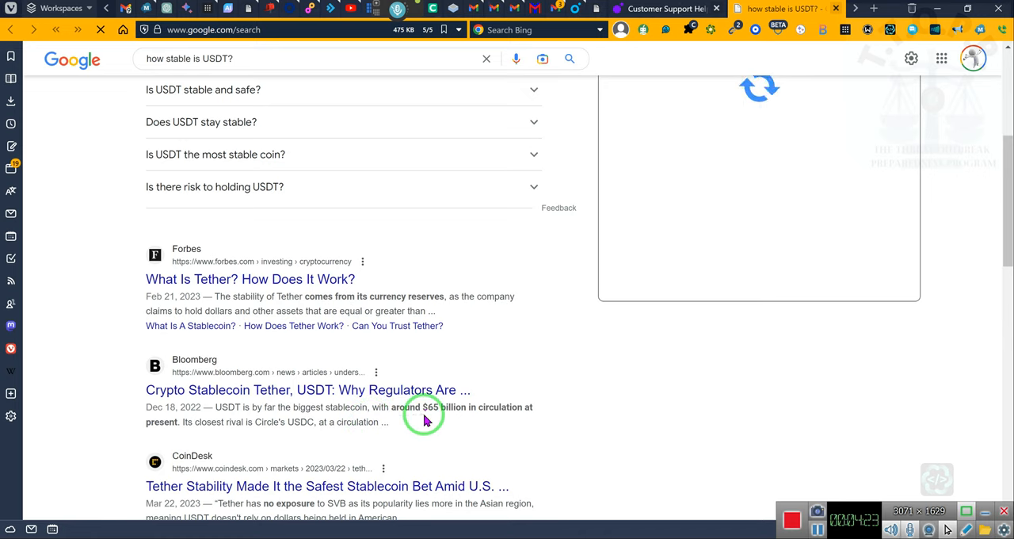
pyautogui.scroll(-3)
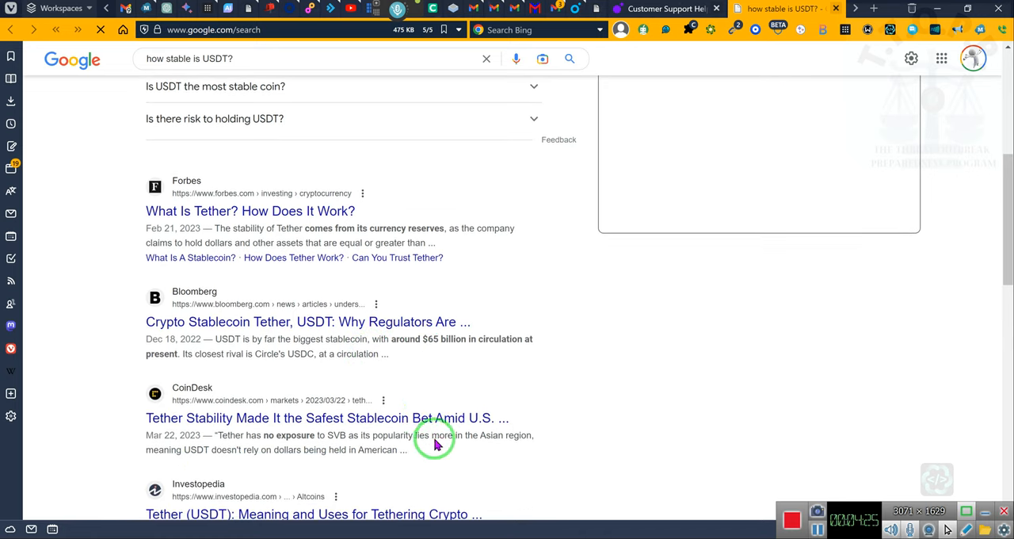
pyautogui.moveTo(348, 444)
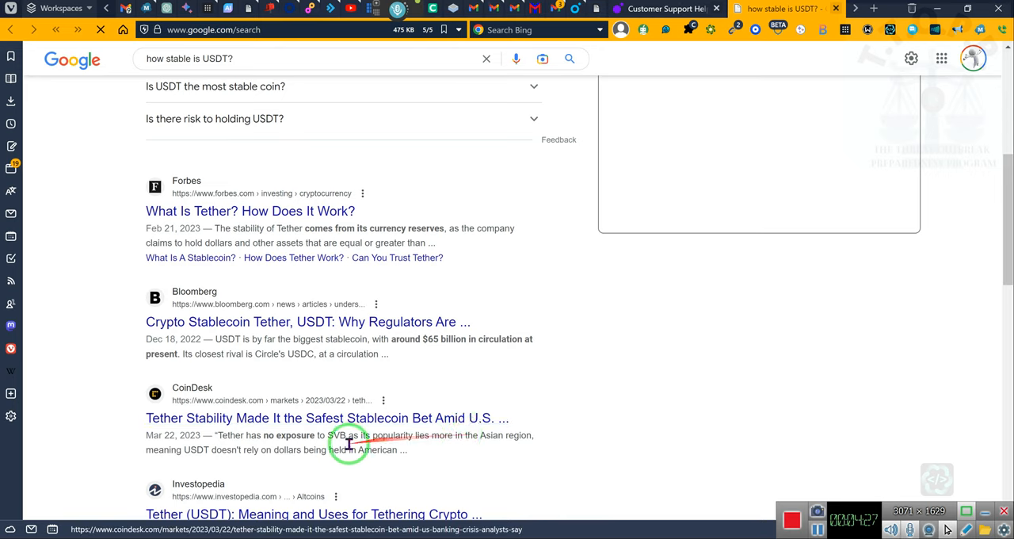
pyautogui.moveTo(276, 443)
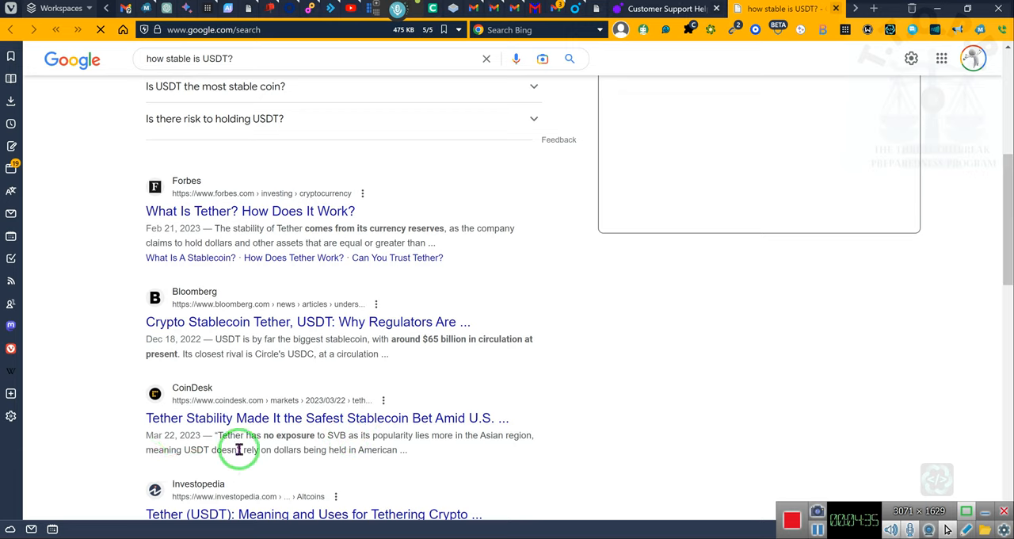
pyautogui.moveTo(305, 450)
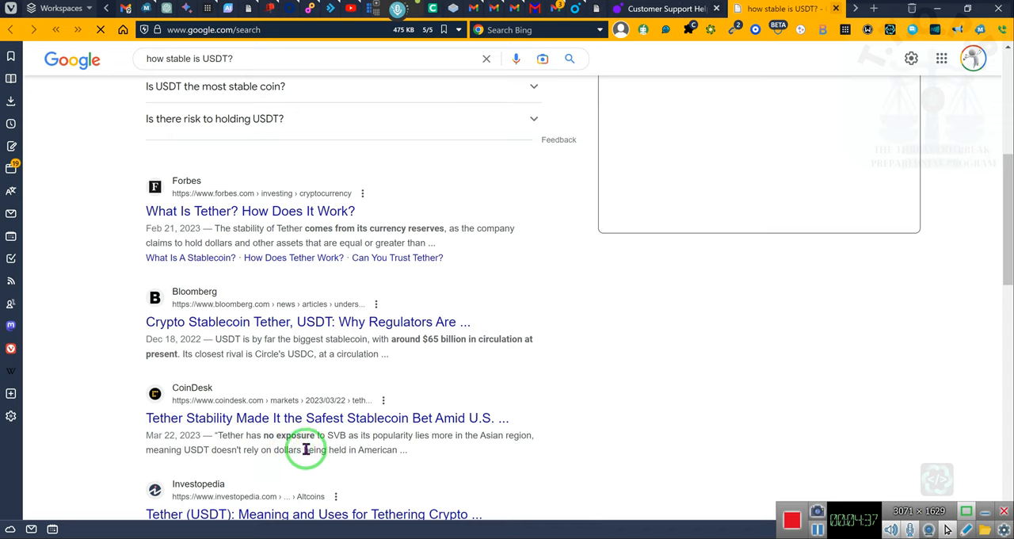
pyautogui.moveTo(434, 448)
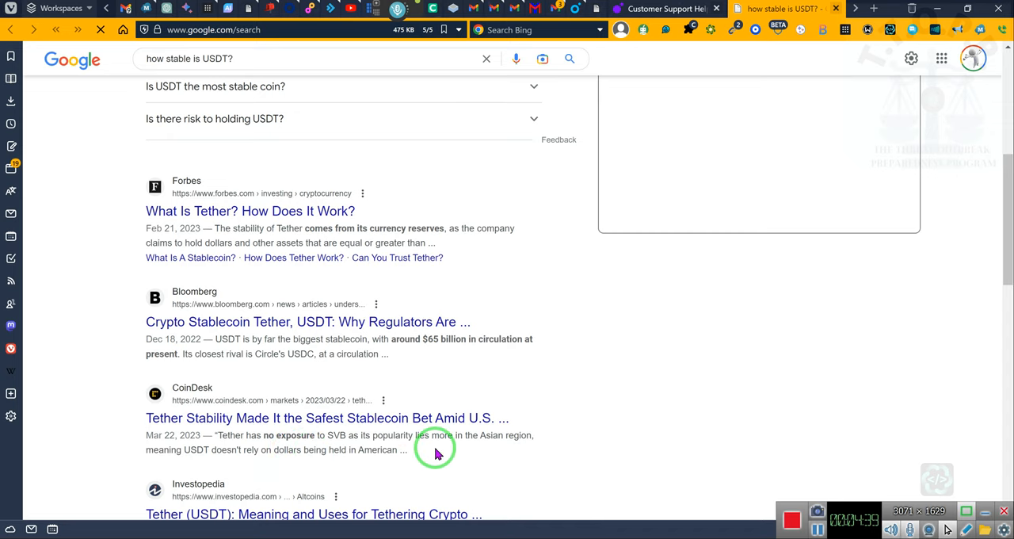
pyautogui.scroll(-3)
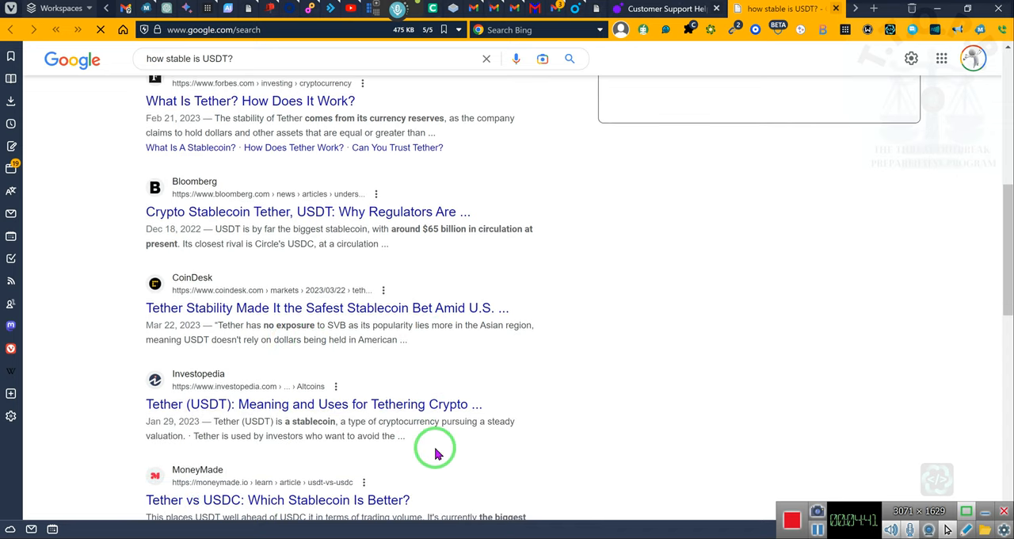
pyautogui.moveTo(621, 327)
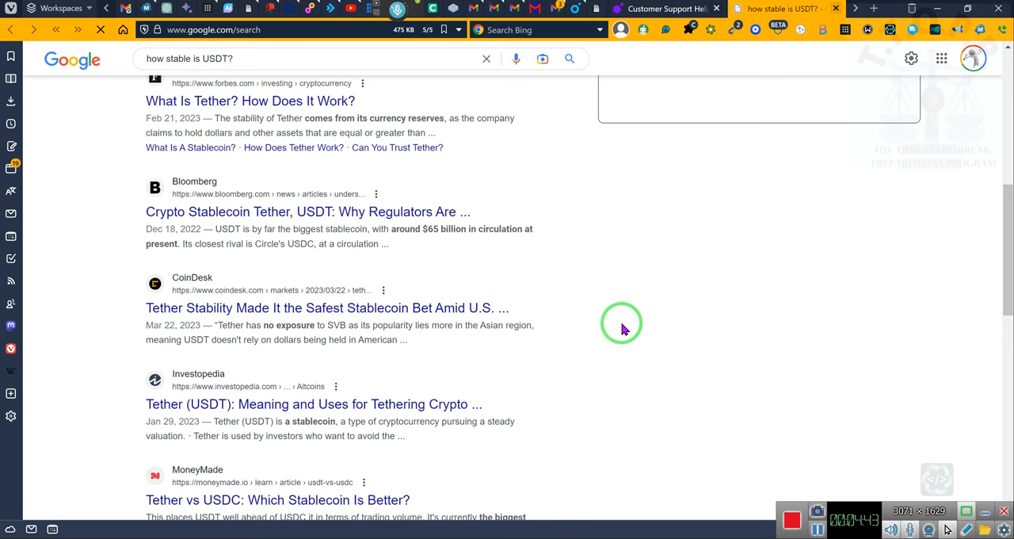
pyautogui.scroll(3)
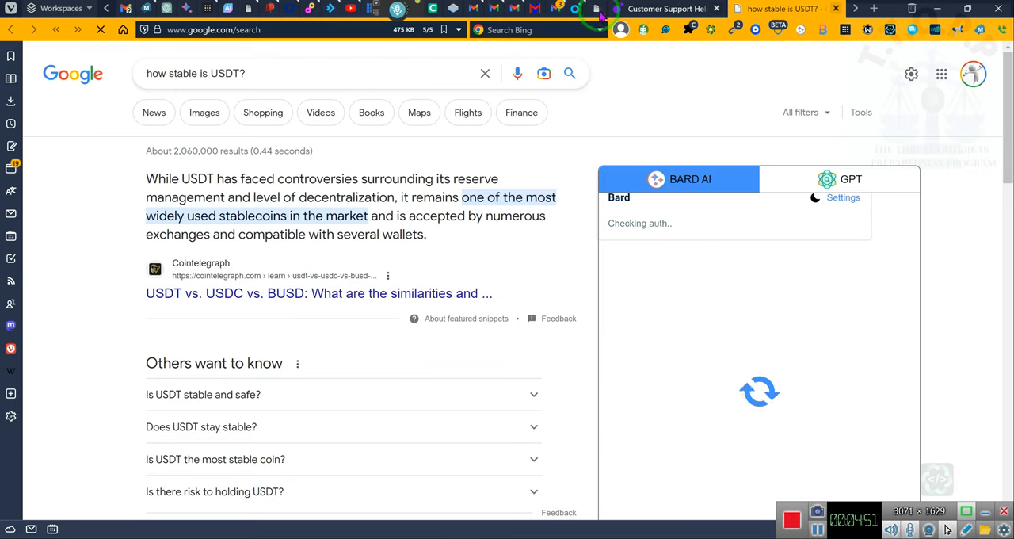
# Switch to the berry.im tab and re-check the USDT 1.0025 and QTP 2990.7893 rows in My Assets.
pyautogui.click(595, 9)
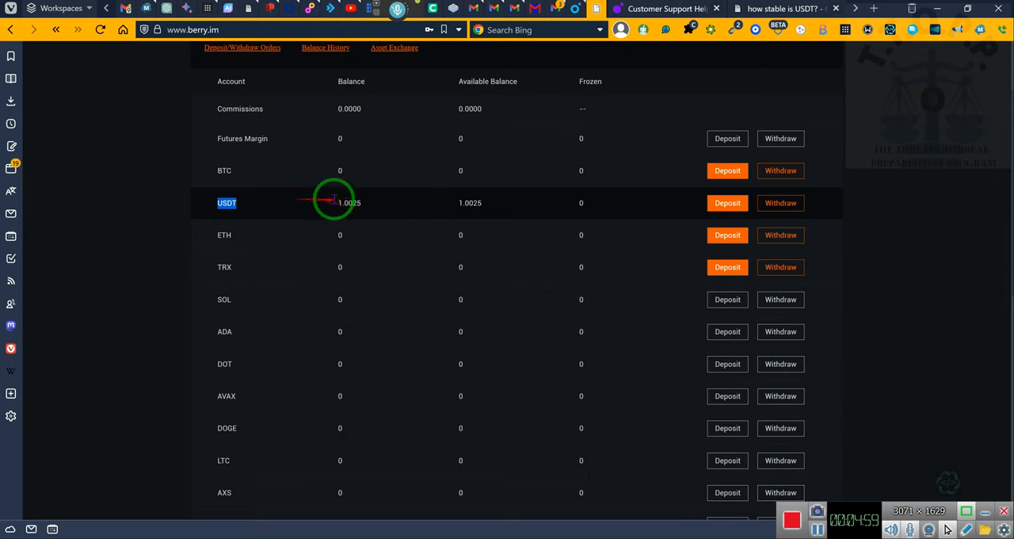
pyautogui.moveTo(413, 200)
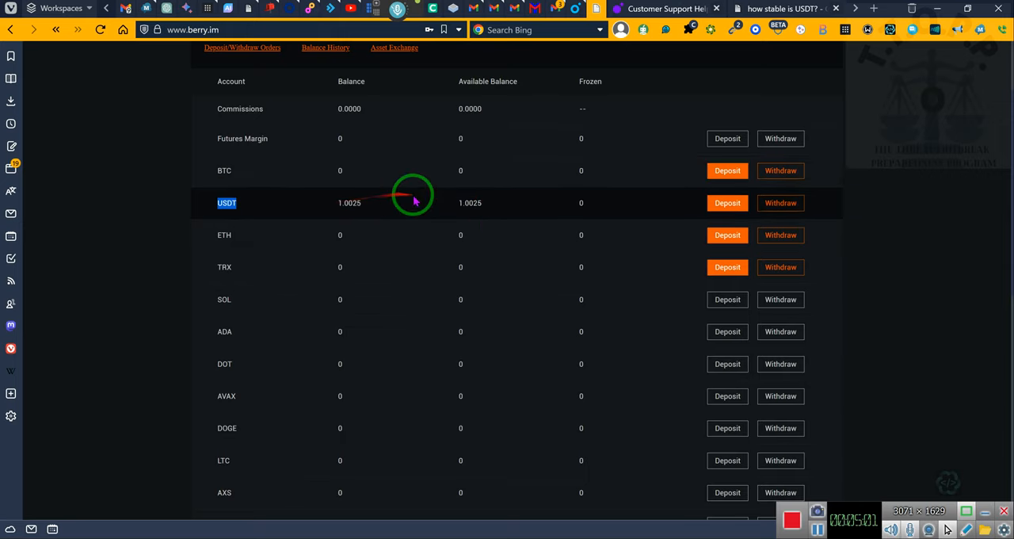
pyautogui.scroll(-3)
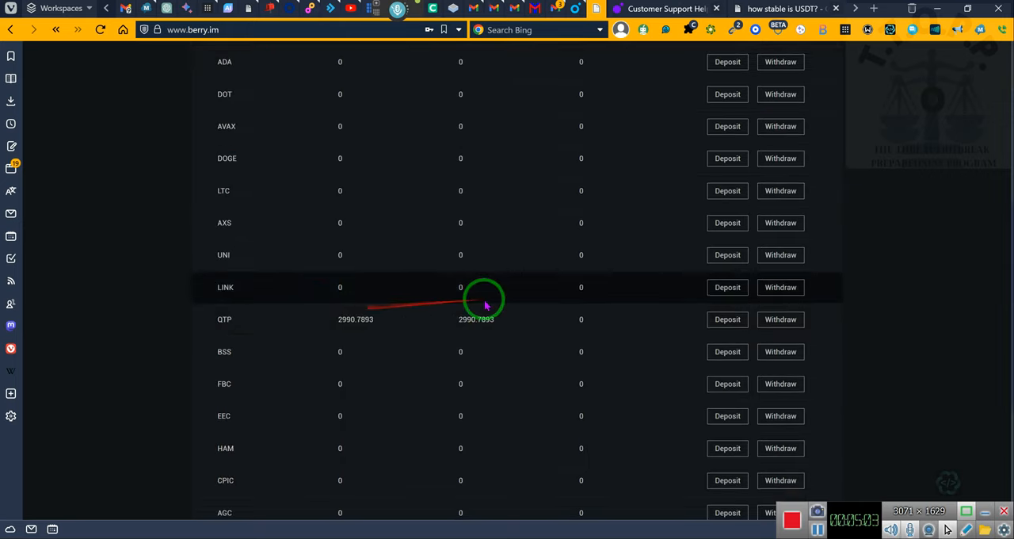
pyautogui.moveTo(331, 336)
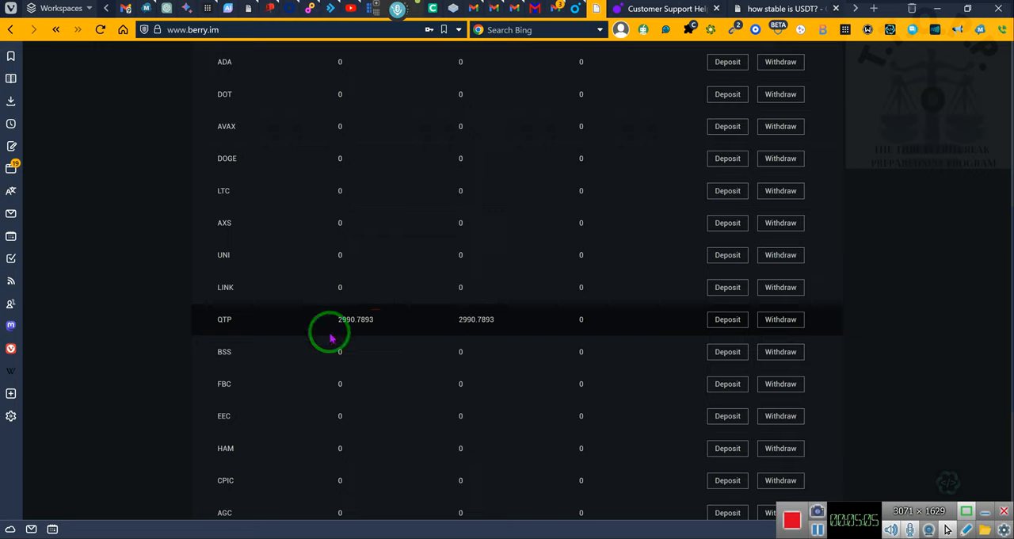
pyautogui.moveTo(482, 318)
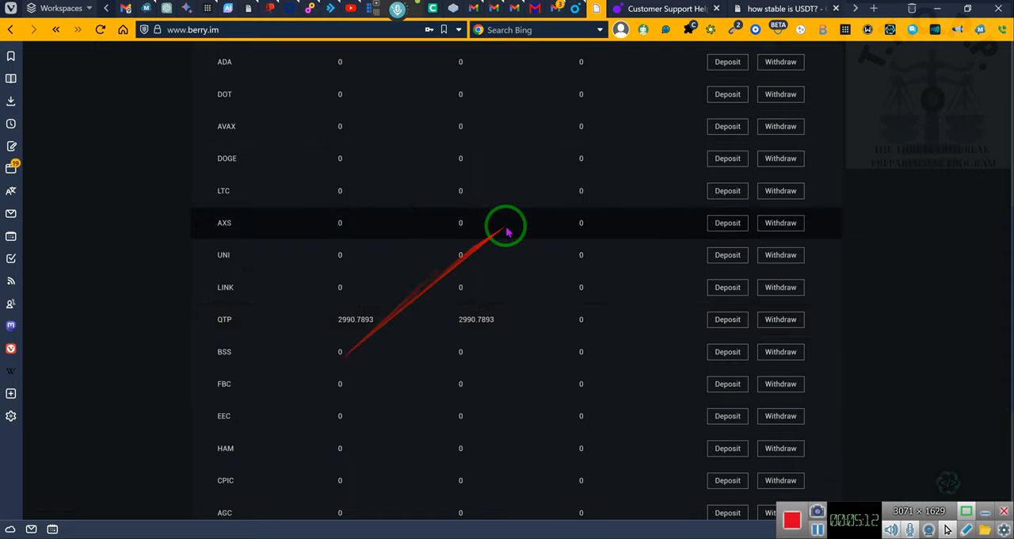
pyautogui.moveTo(634, 261)
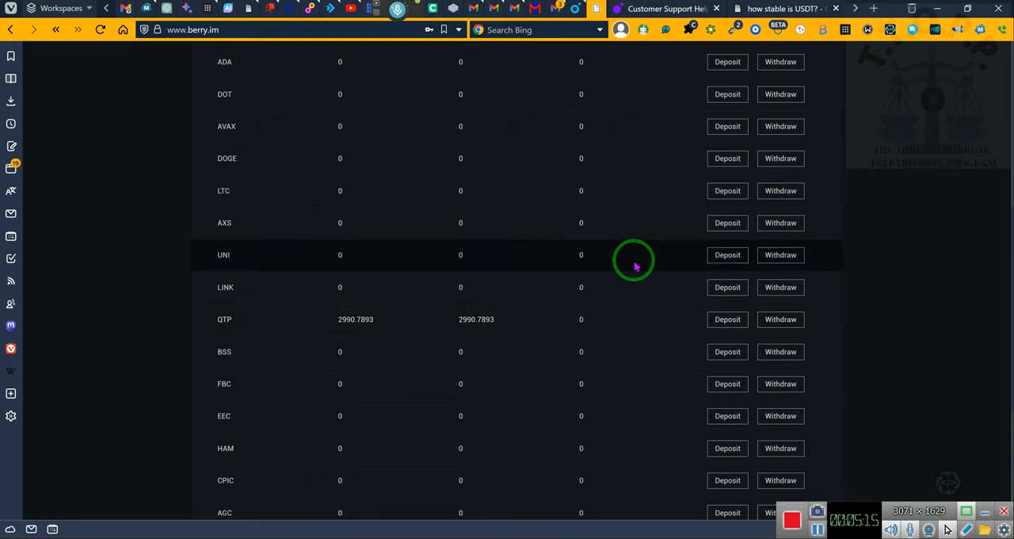
pyautogui.scroll(3)
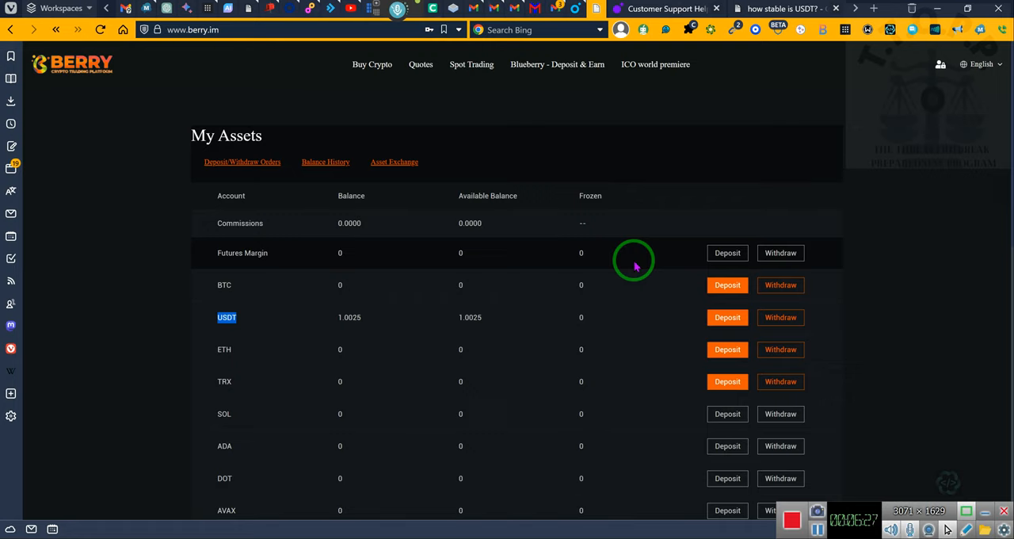
pyautogui.moveTo(637, 267)
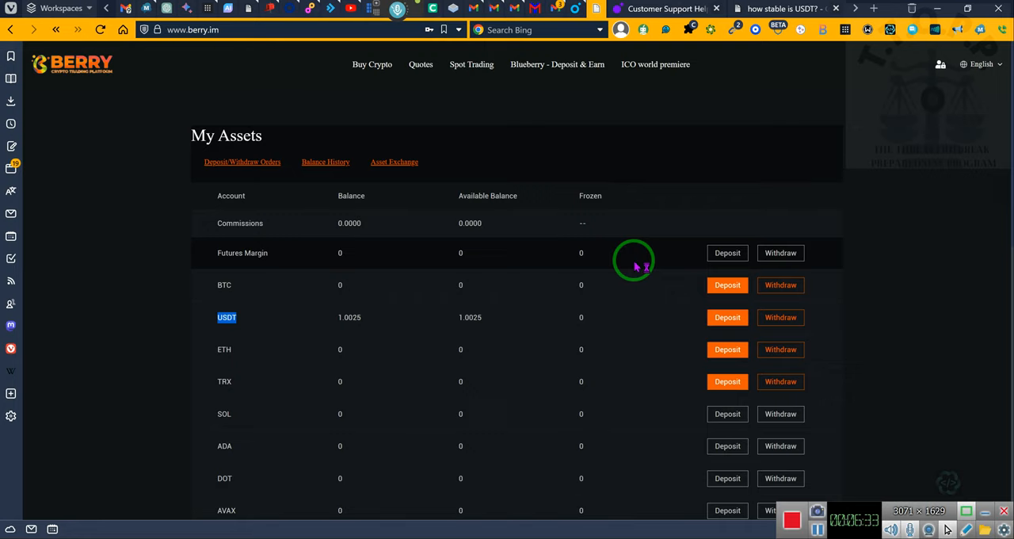
pyautogui.moveTo(641, 266)
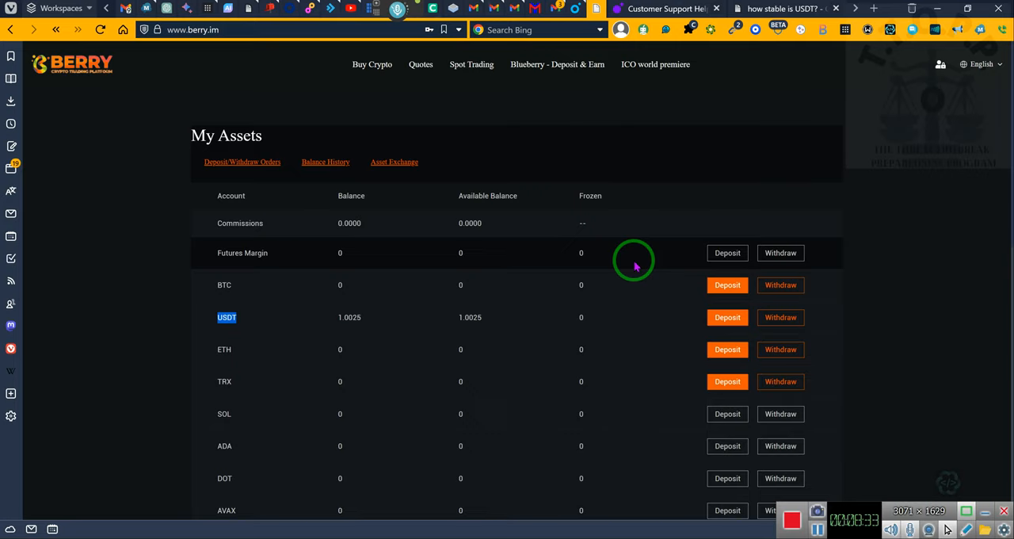
pyautogui.scroll(-3)
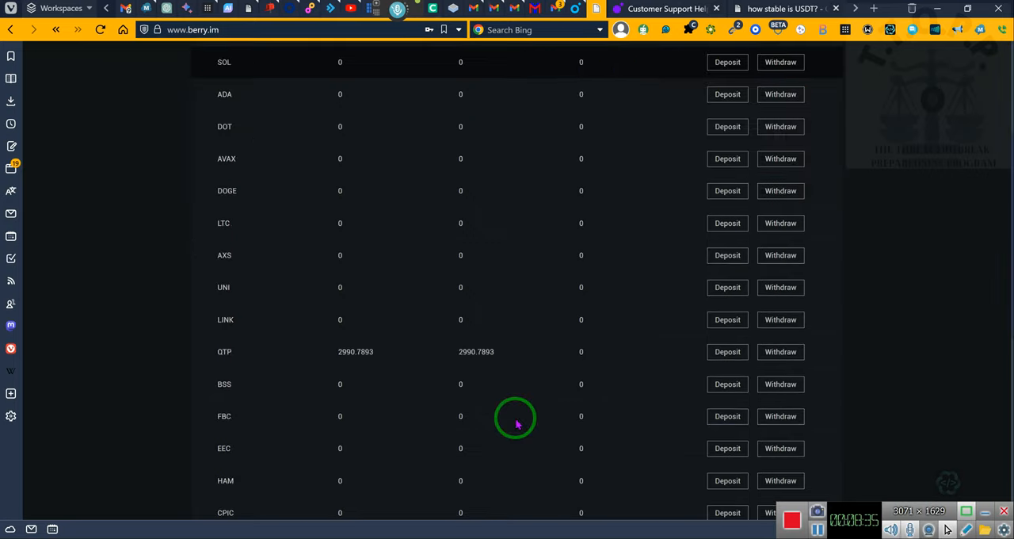
pyautogui.scroll(-3)
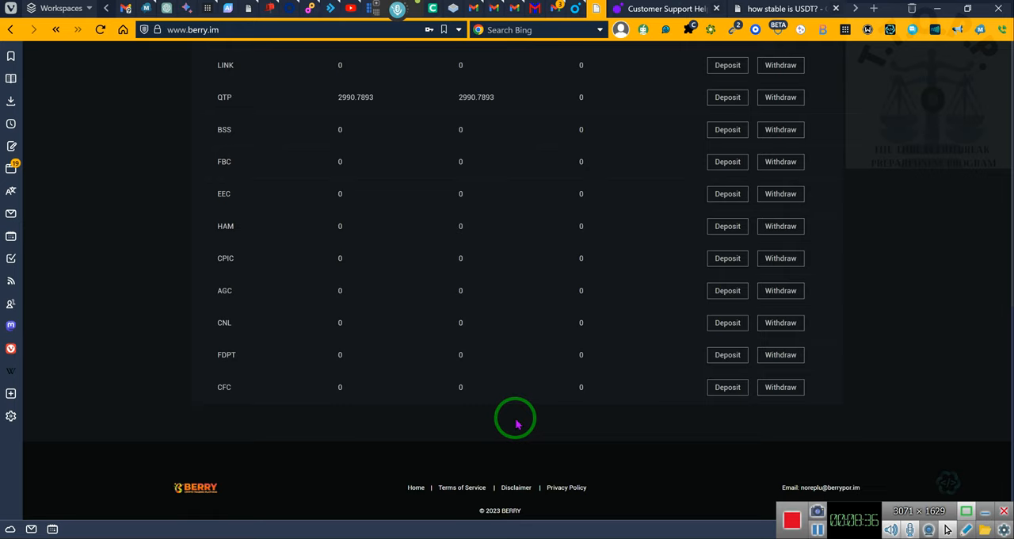
pyautogui.scroll(3)
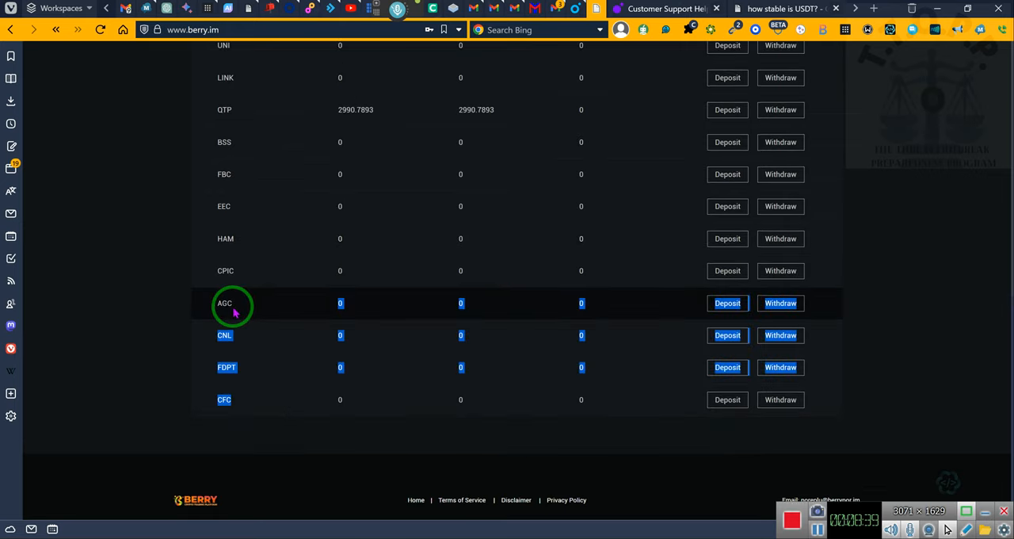
pyautogui.moveTo(225, 269)
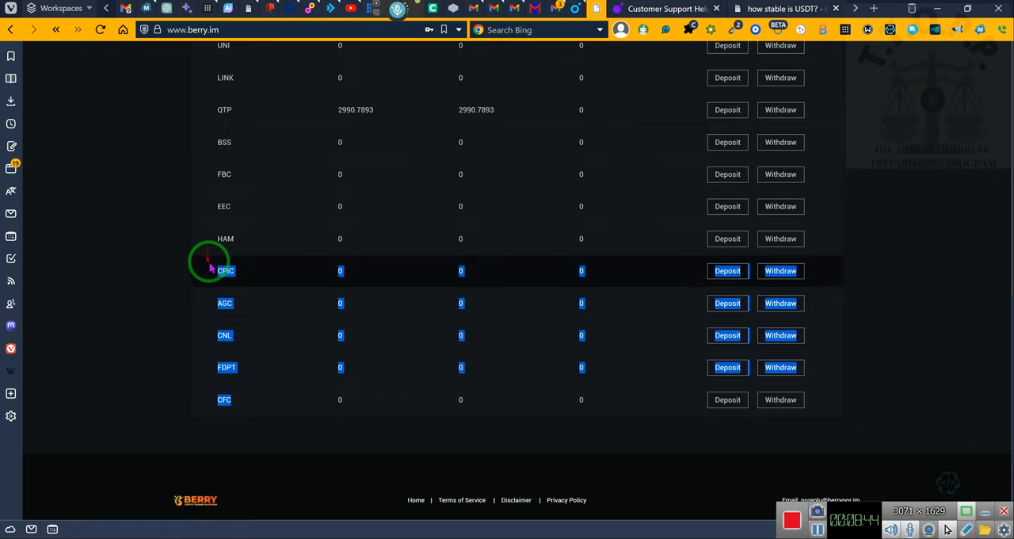
pyautogui.moveTo(225, 315)
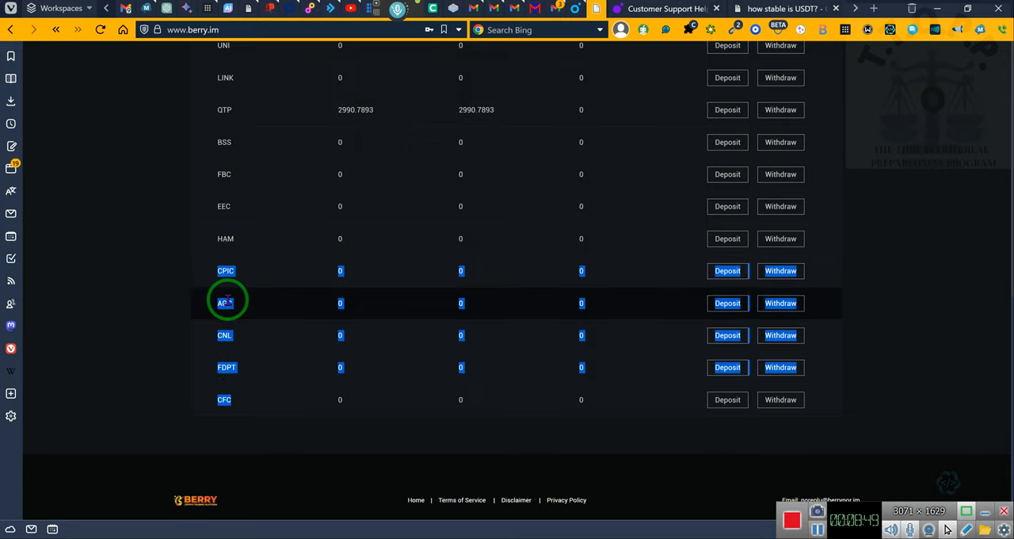
pyautogui.moveTo(884, 285)
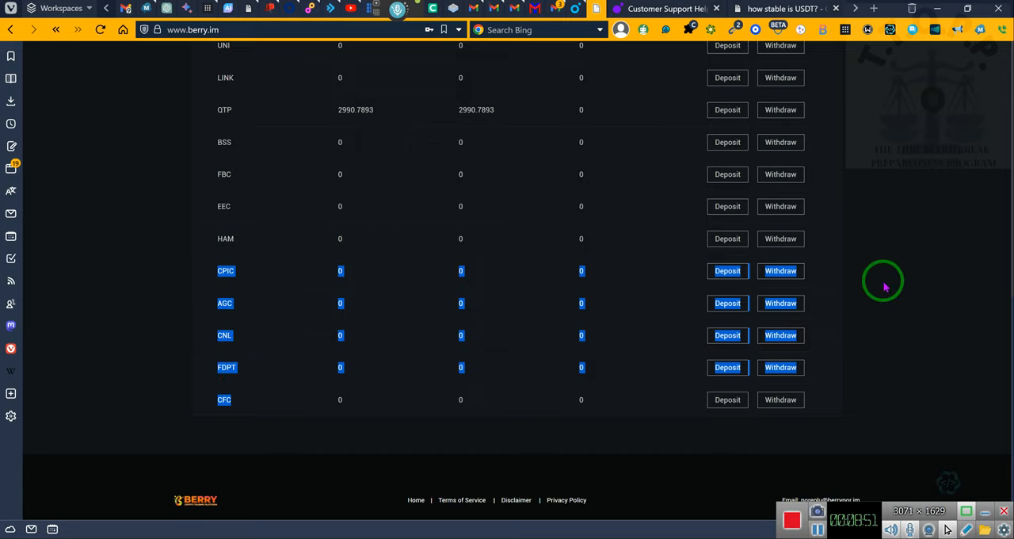
pyautogui.scroll(3)
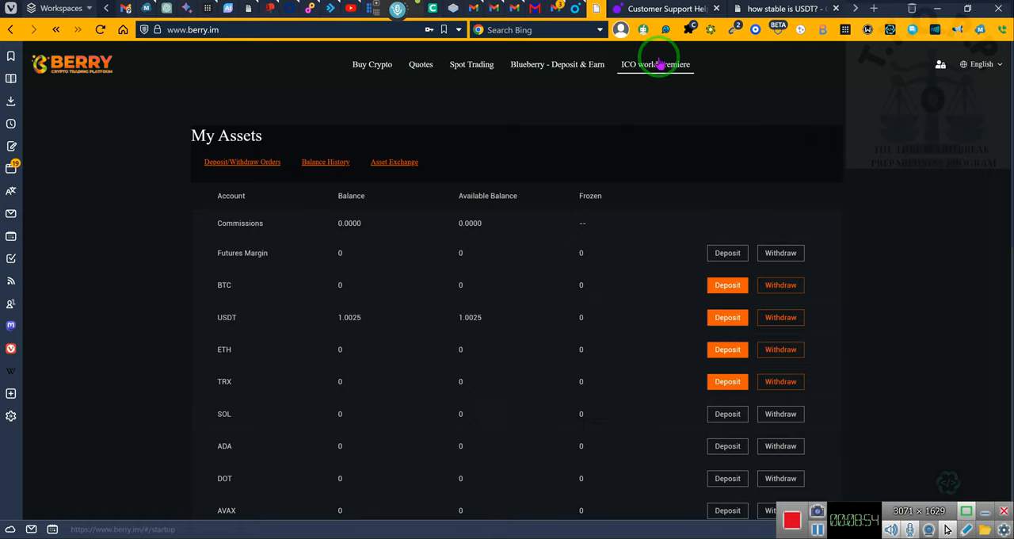
# Show the Coming Soon list on ICO world premiere with the BERRY Token (BRY) project.
pyautogui.click(656, 63)
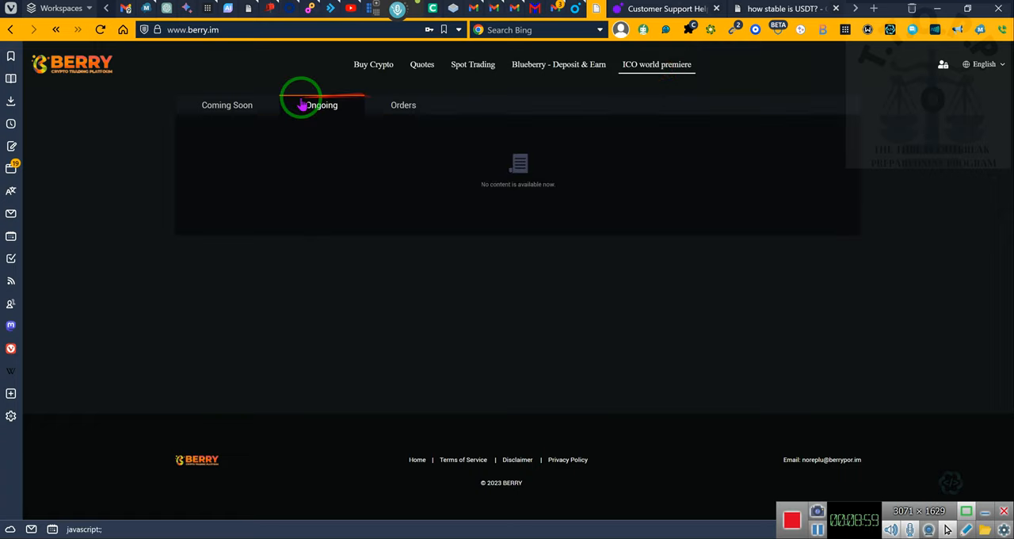
pyautogui.click(227, 104)
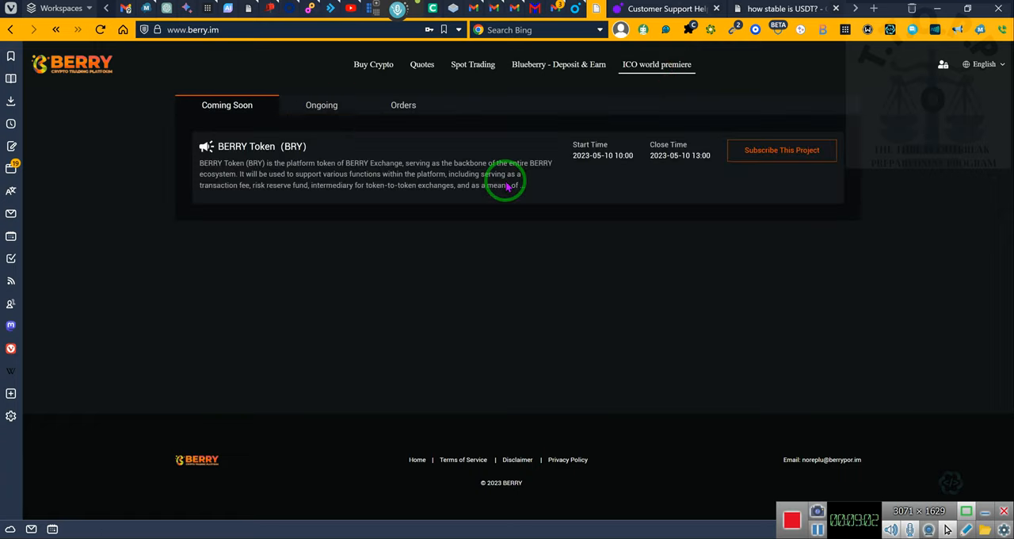
pyautogui.moveTo(641, 158)
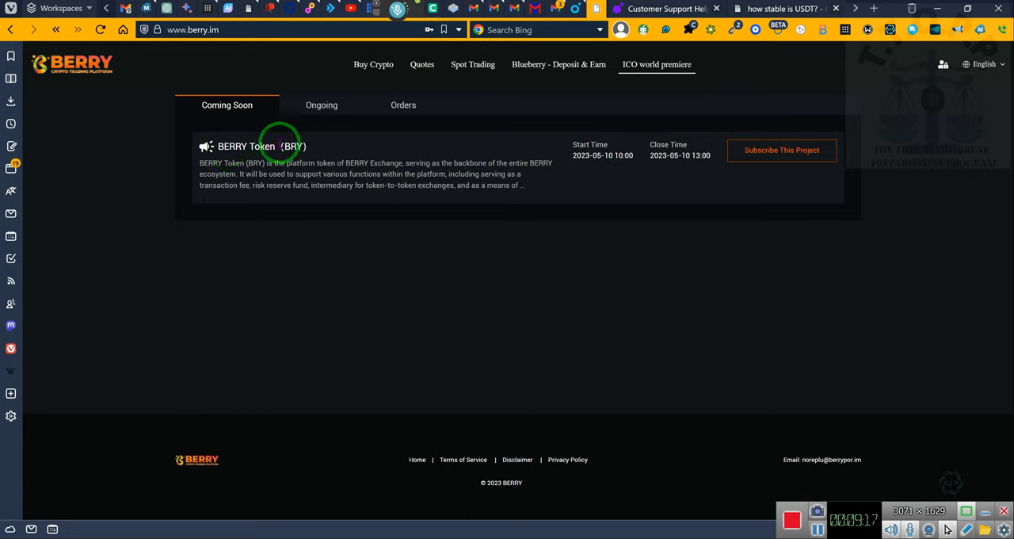
pyautogui.moveTo(300, 225)
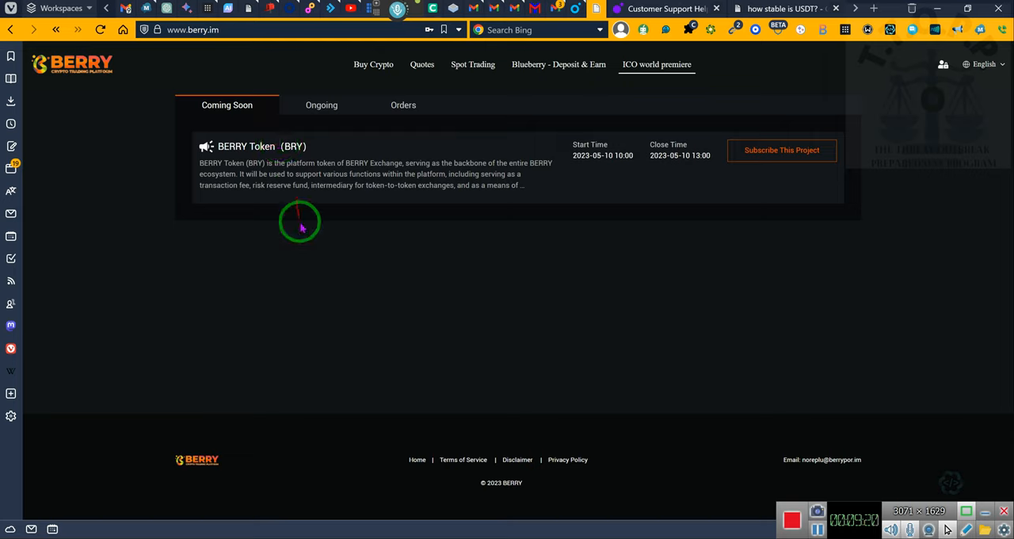
pyautogui.moveTo(334, 237)
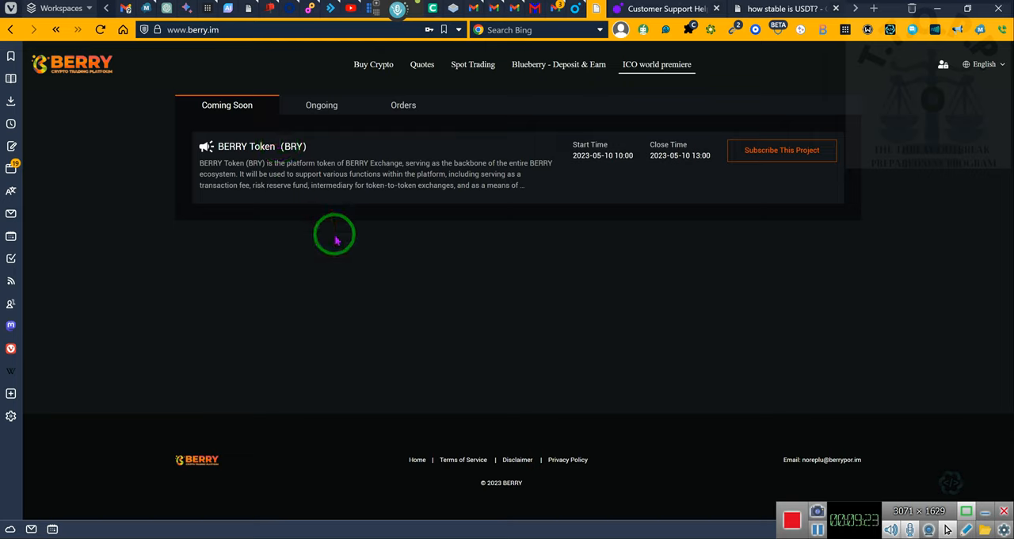
pyautogui.moveTo(428, 182)
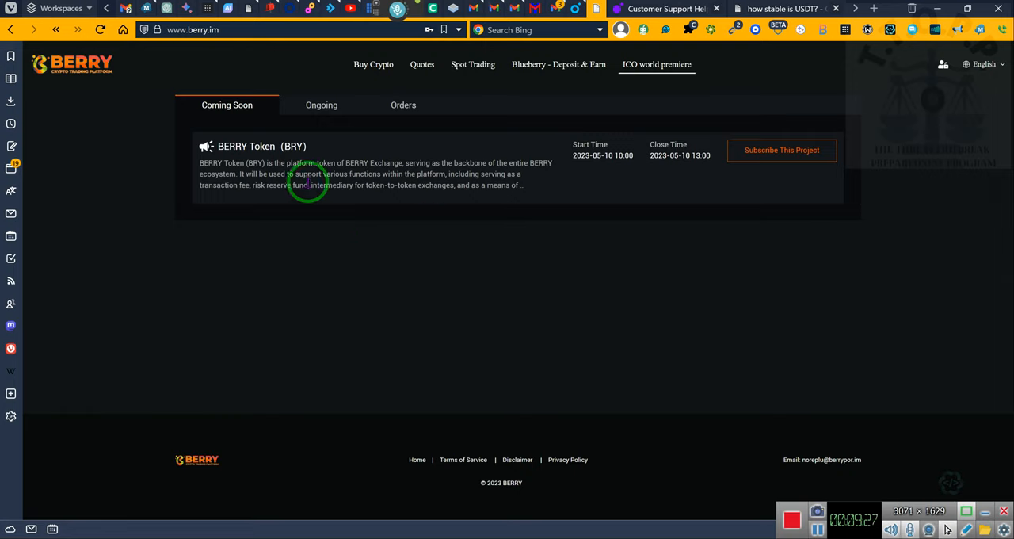
pyautogui.moveTo(443, 149)
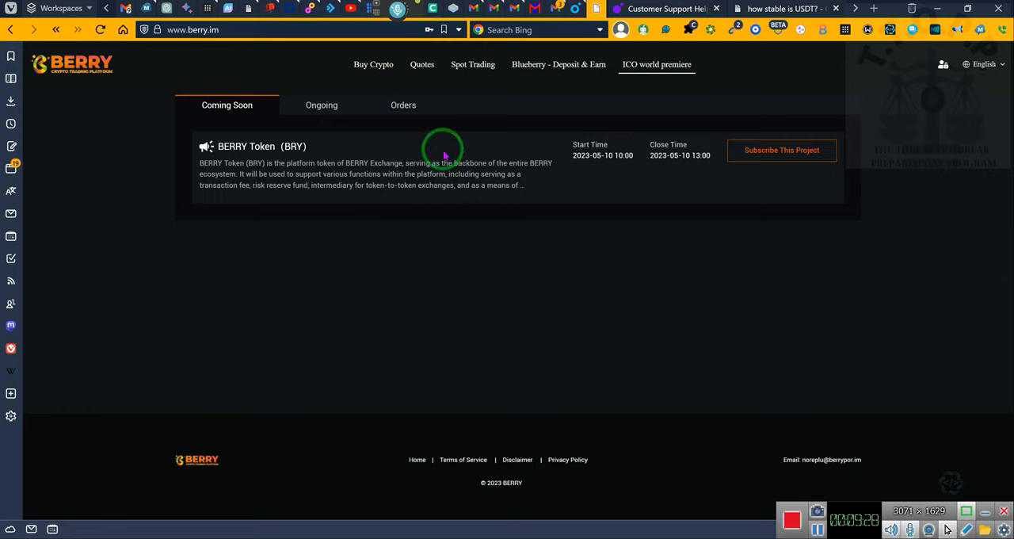
pyautogui.moveTo(412, 150)
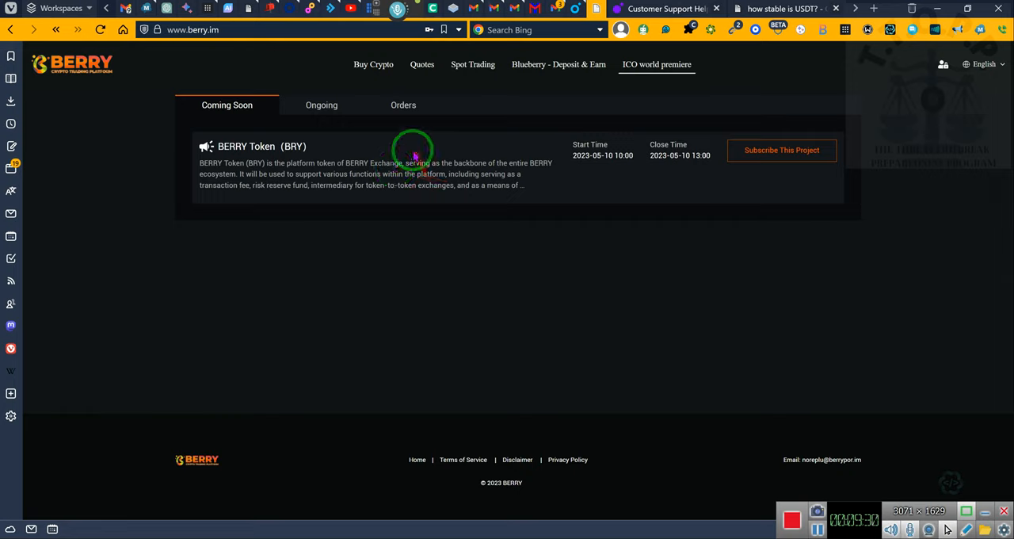
pyautogui.moveTo(532, 205)
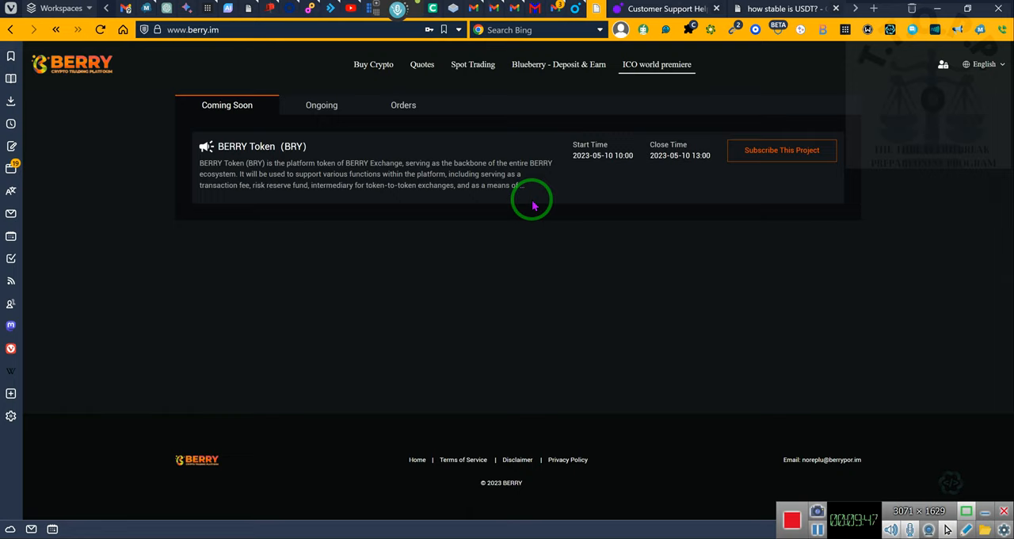
pyautogui.moveTo(545, 50)
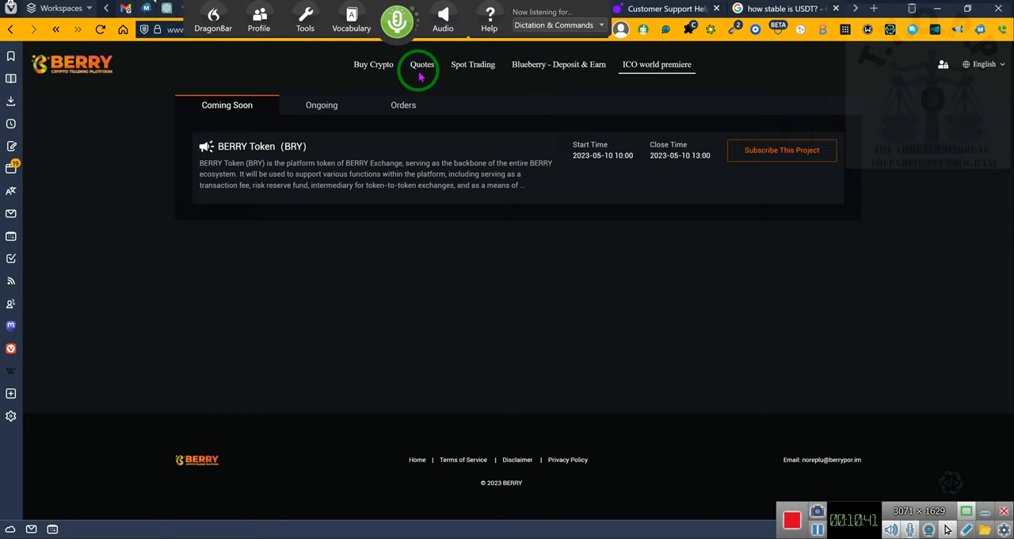
pyautogui.moveTo(440, 146)
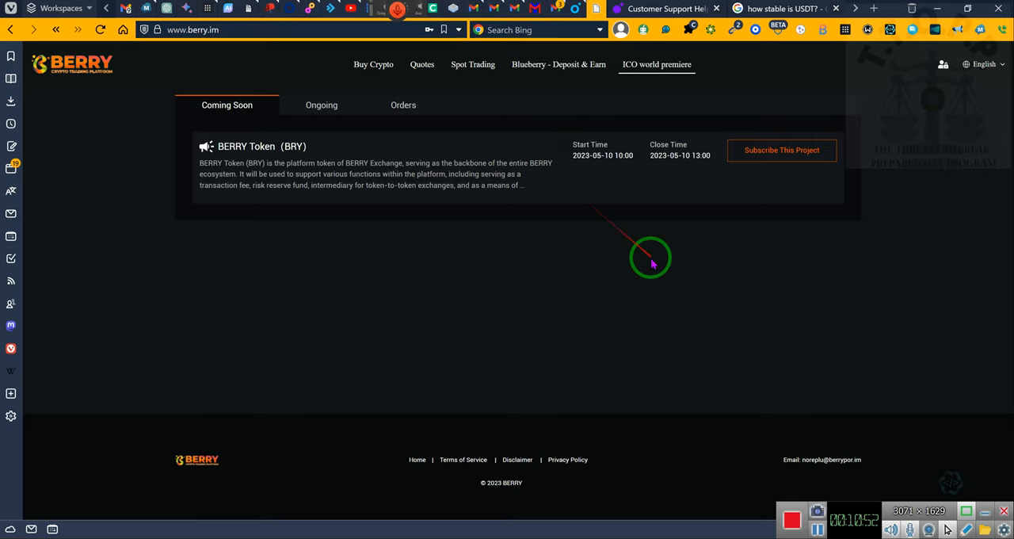
pyautogui.moveTo(834, 372)
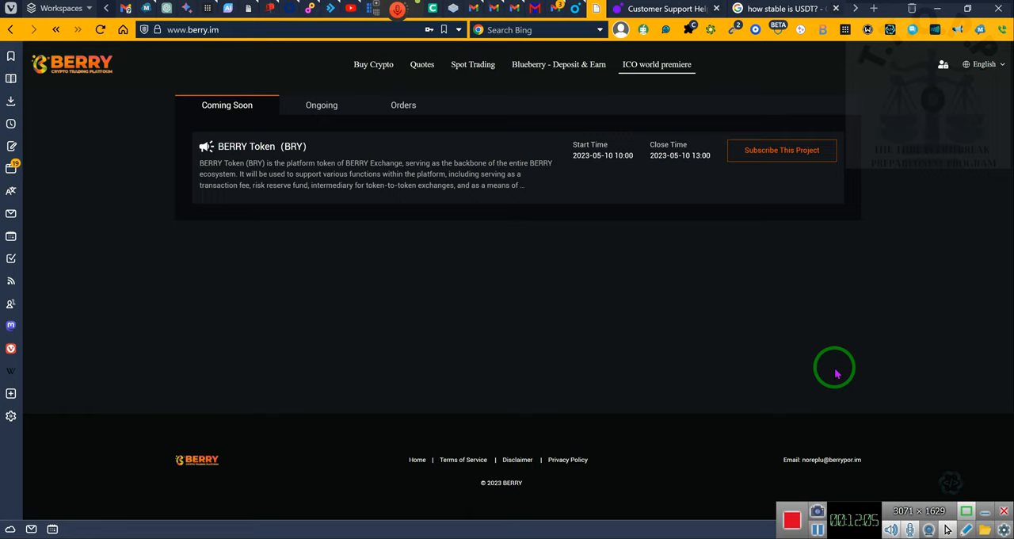
pyautogui.moveTo(855, 242)
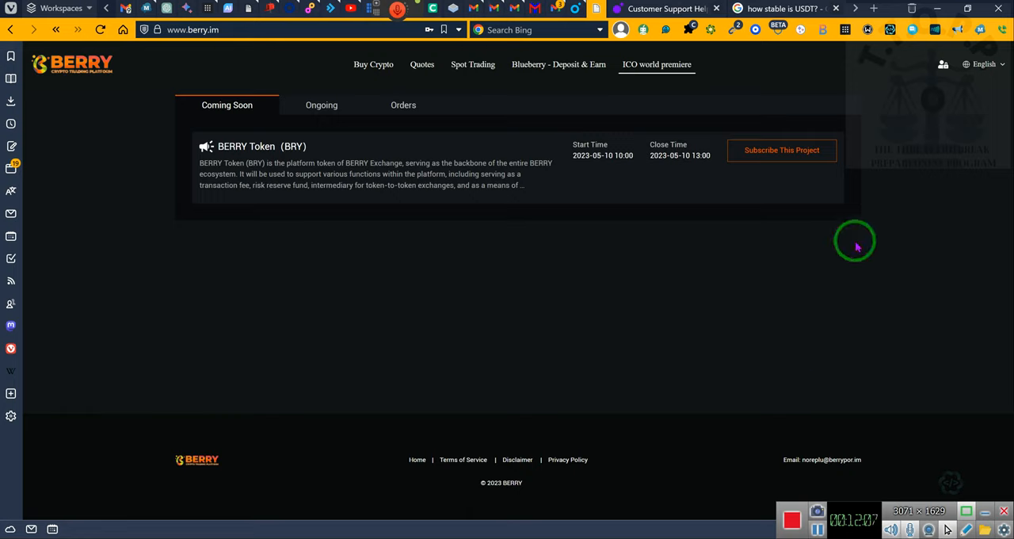
pyautogui.moveTo(558, 63)
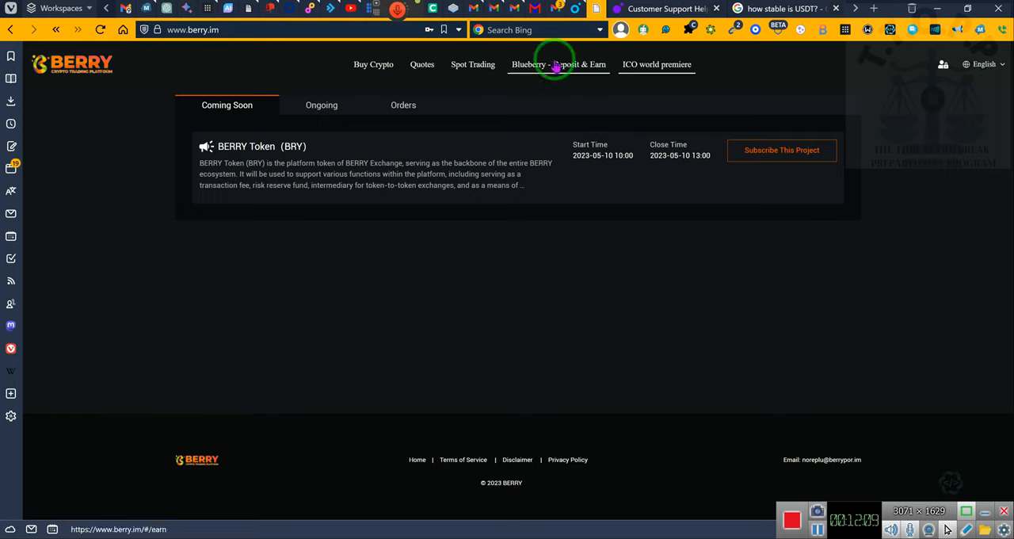
# Open Blueberry - Deposit & Earn with the USDT plan, then the profile account options.
pyautogui.click(558, 63)
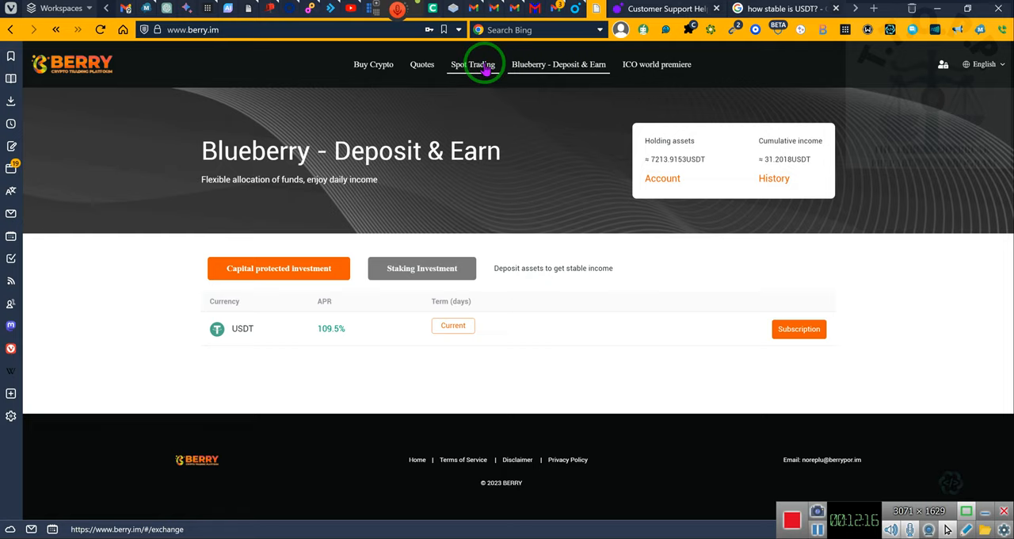
pyautogui.click(941, 63)
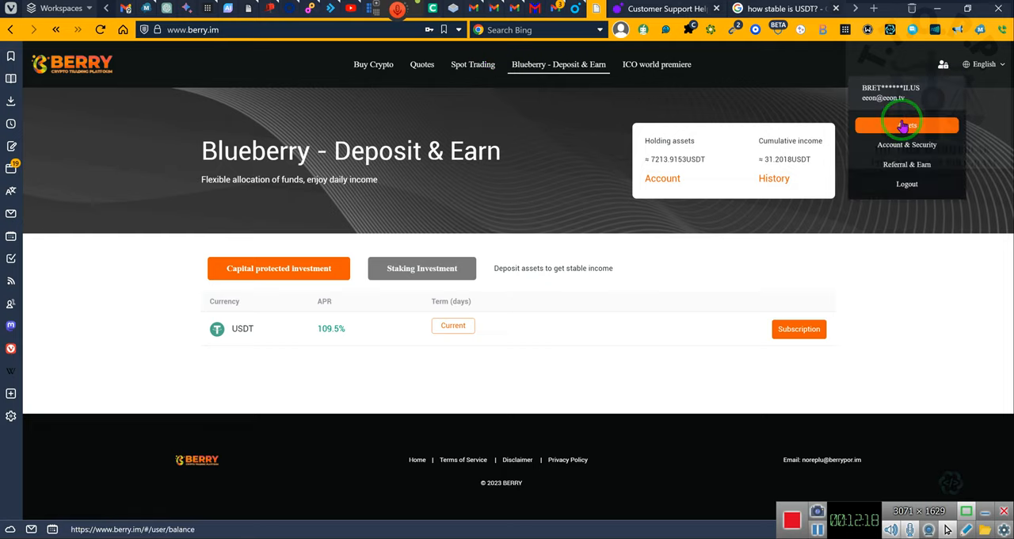
# Go to My Assets and scroll through the balances showing USDT 1.0025 and QTP 2990.7893.
pyautogui.click(907, 125)
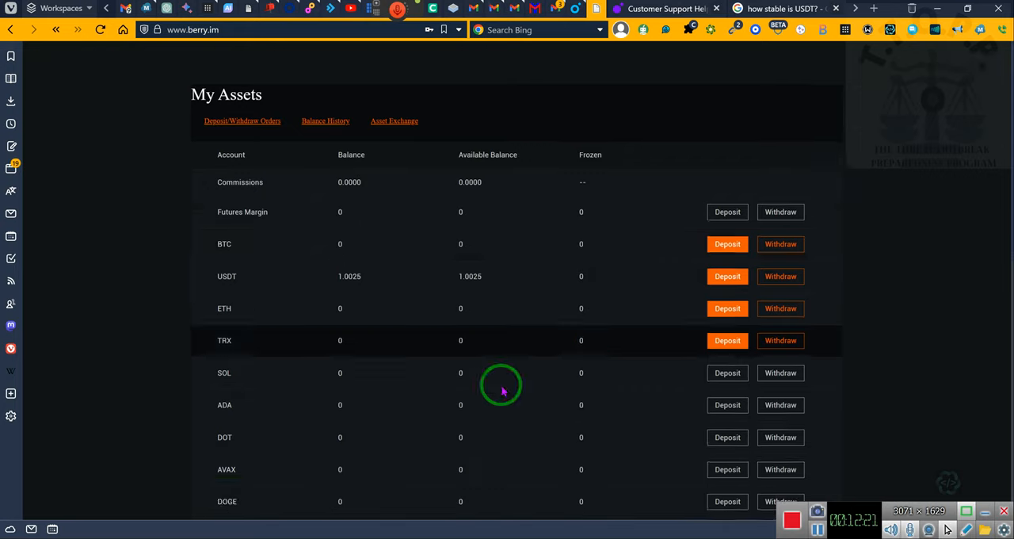
pyautogui.scroll(-3)
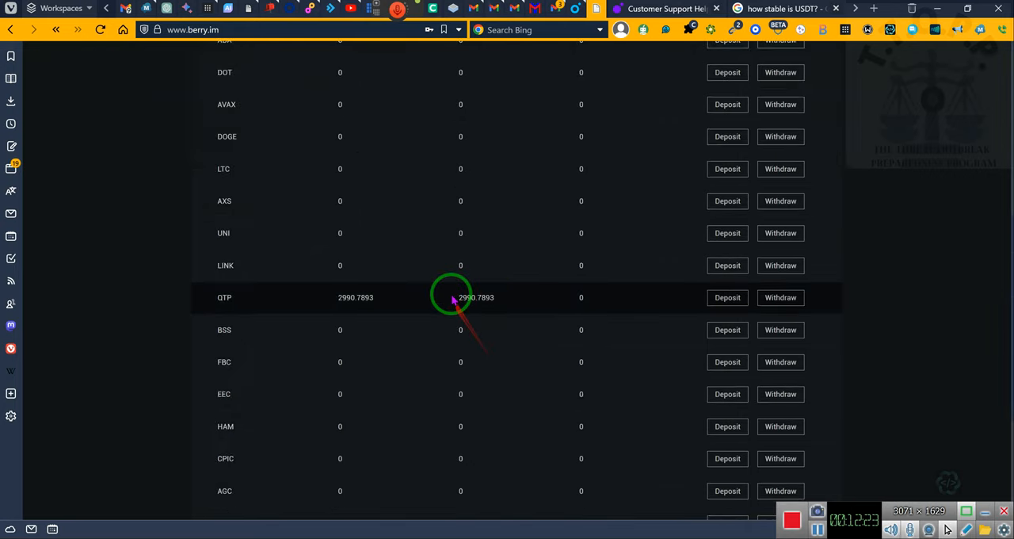
pyautogui.moveTo(491, 215)
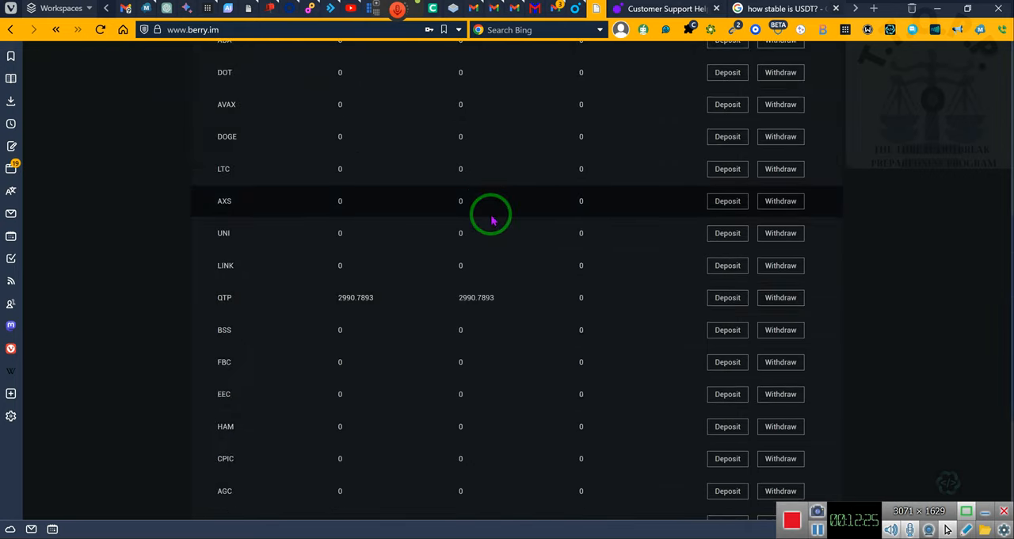
pyautogui.scroll(3)
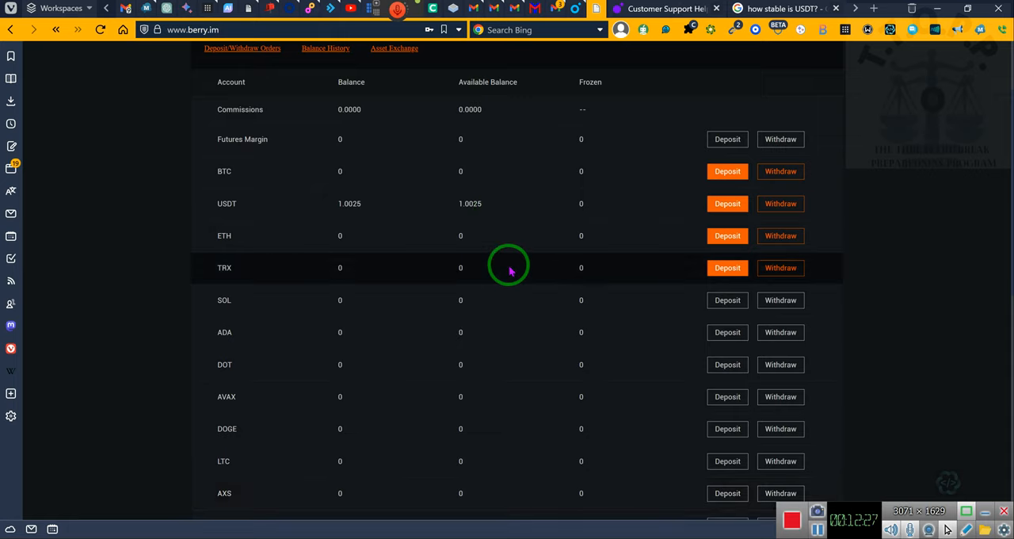
pyautogui.scroll(-3)
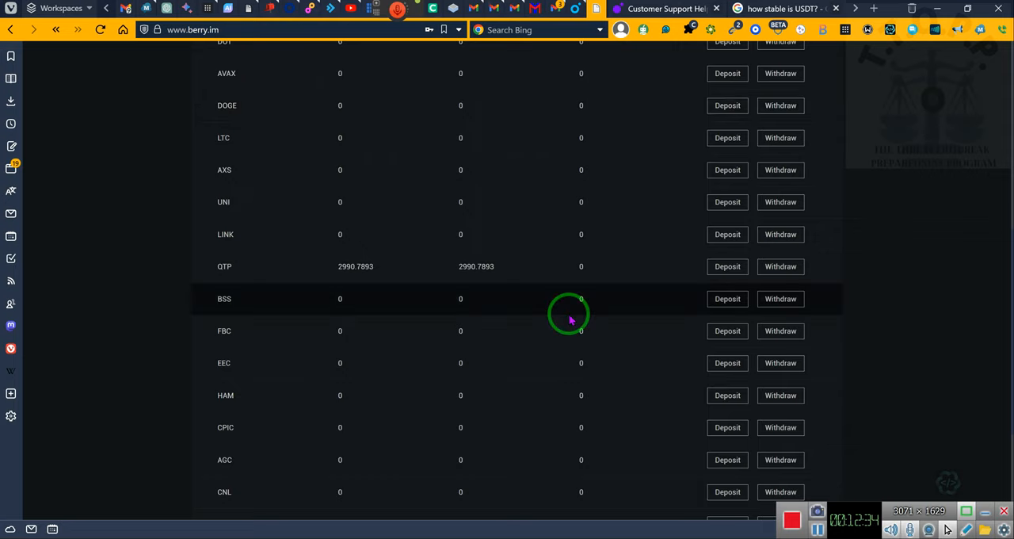
pyautogui.scroll(3)
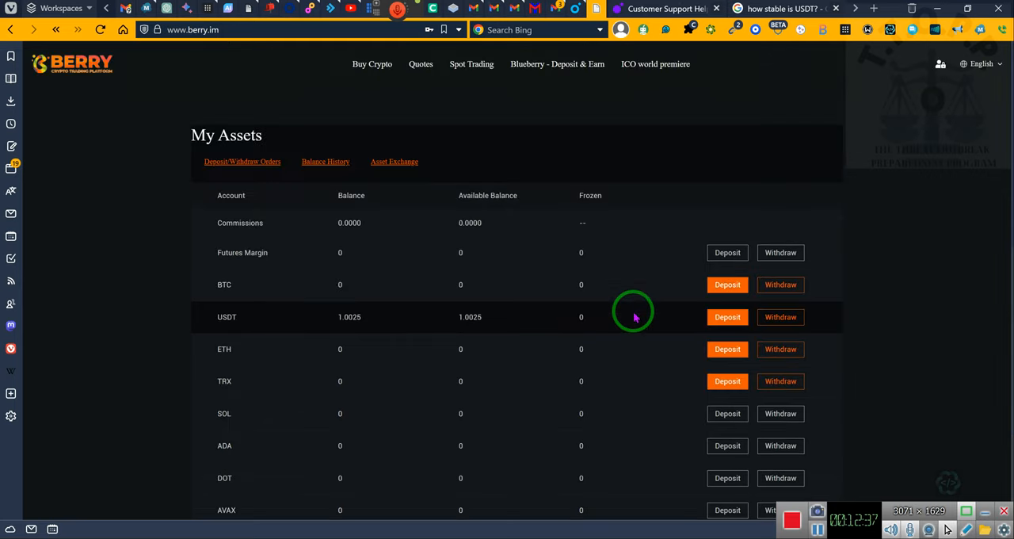
pyautogui.scroll(-3)
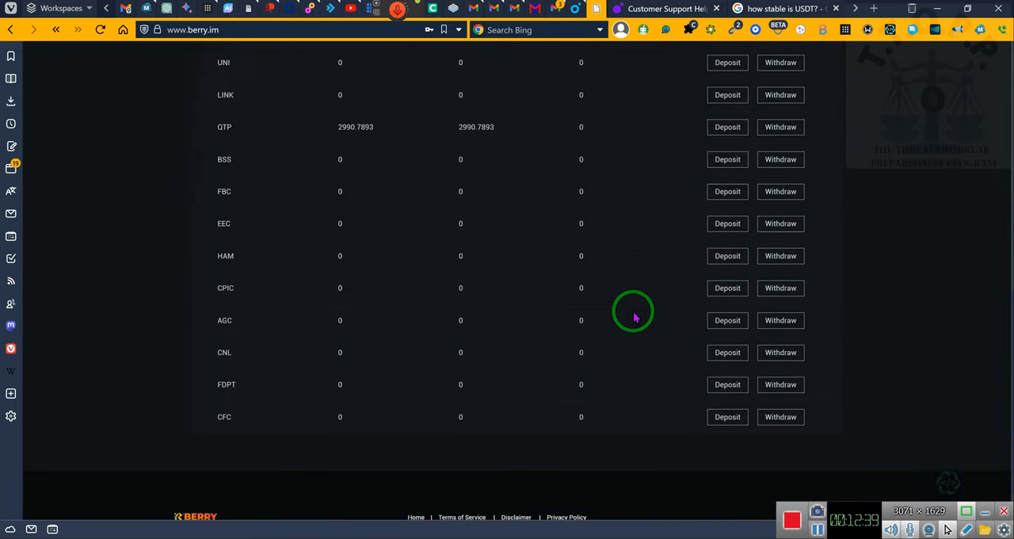
pyautogui.scroll(3)
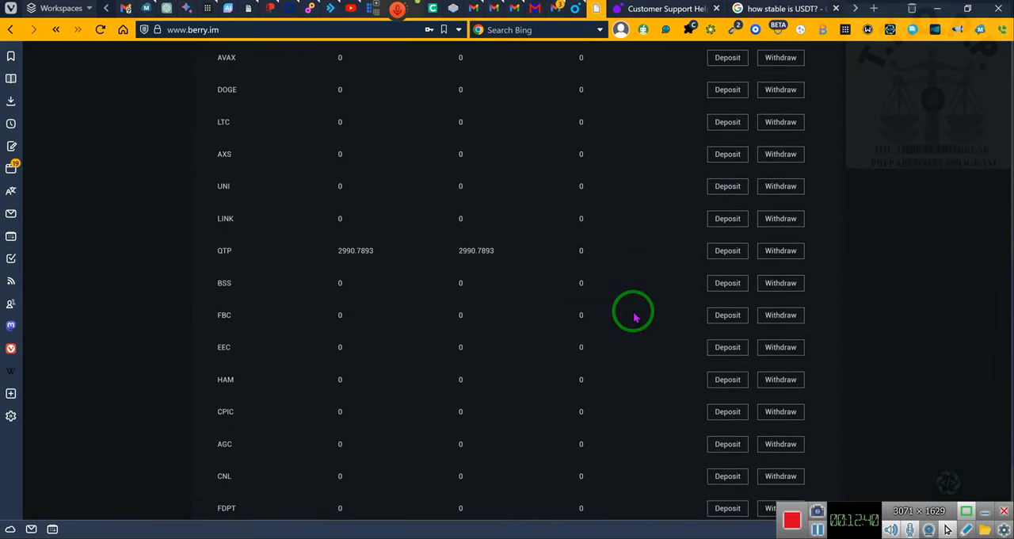
pyautogui.scroll(3)
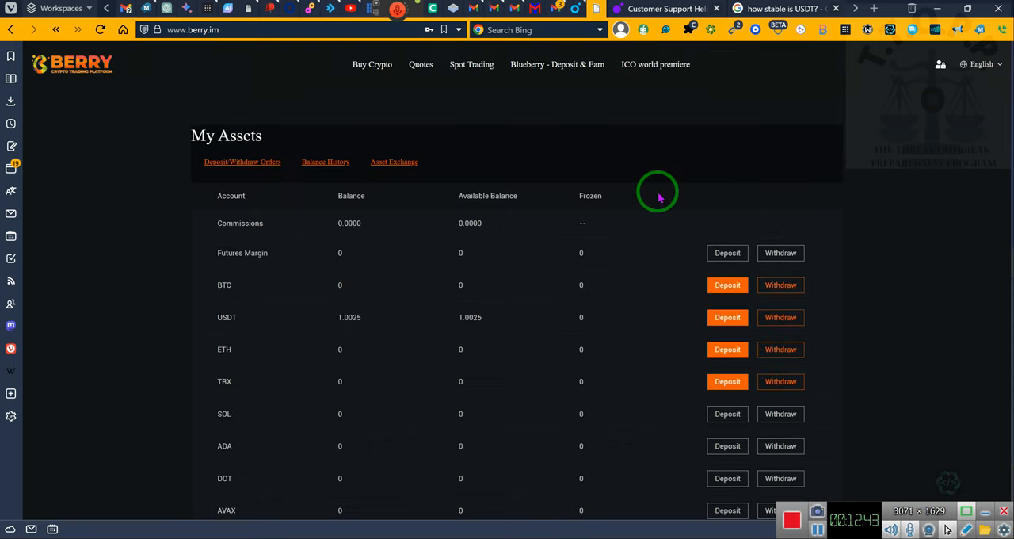